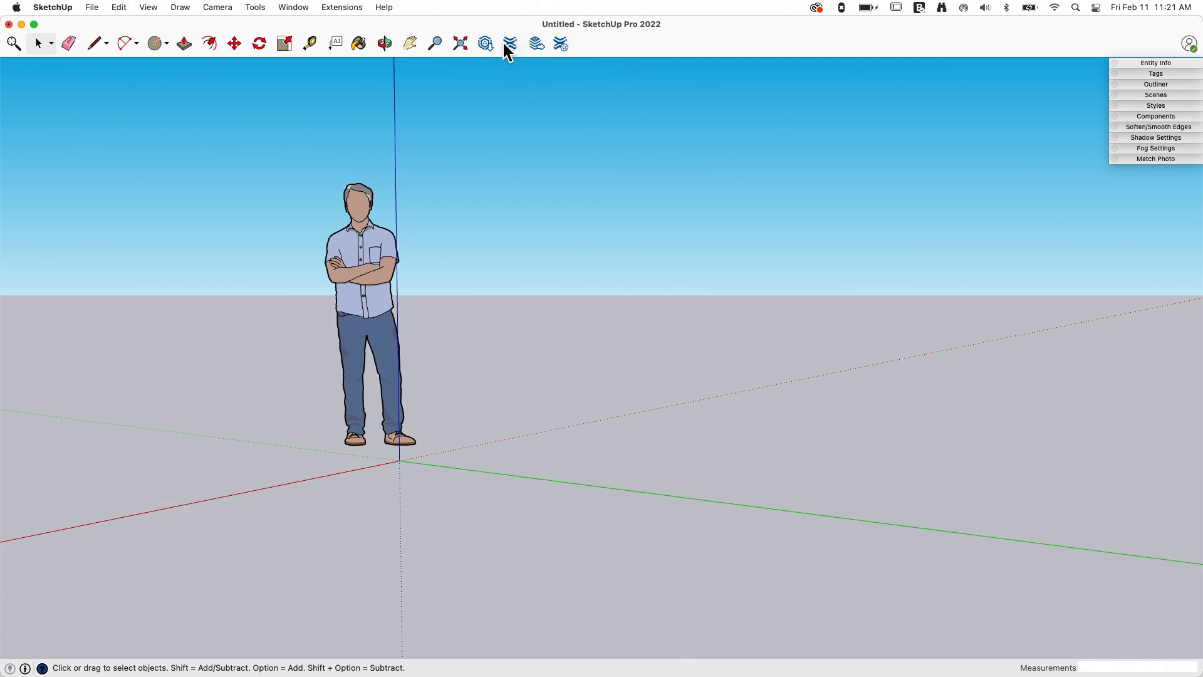
pyautogui.moveTo(509, 44)
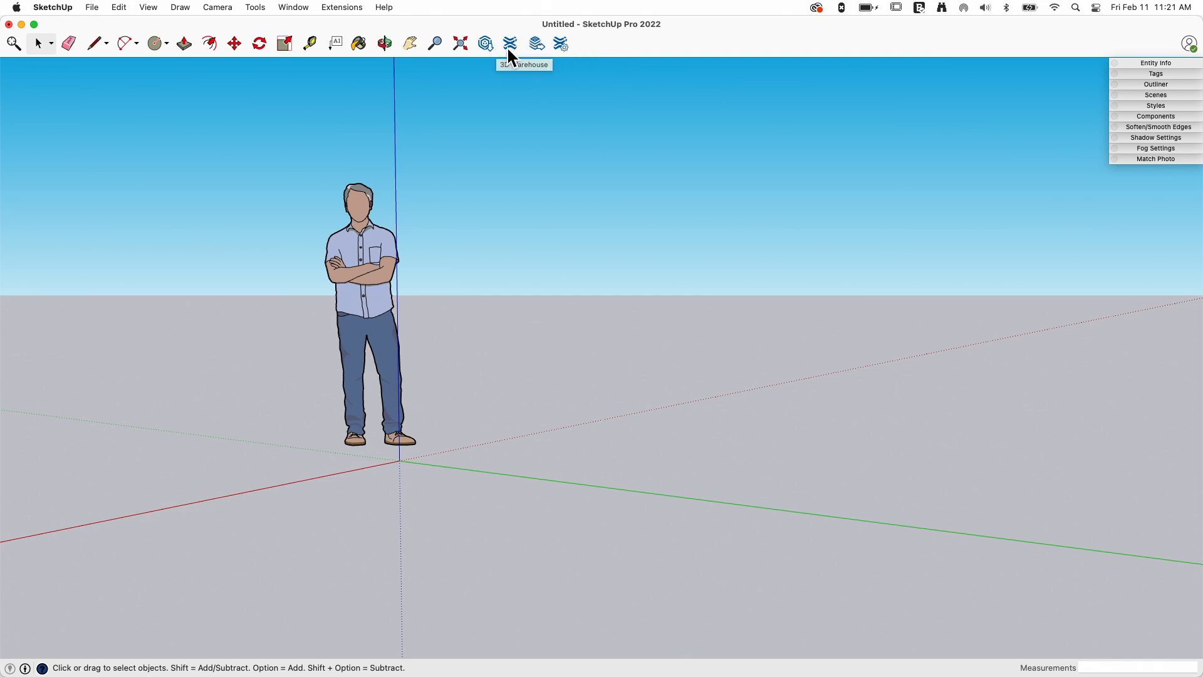
pyautogui.moveTo(510, 44)
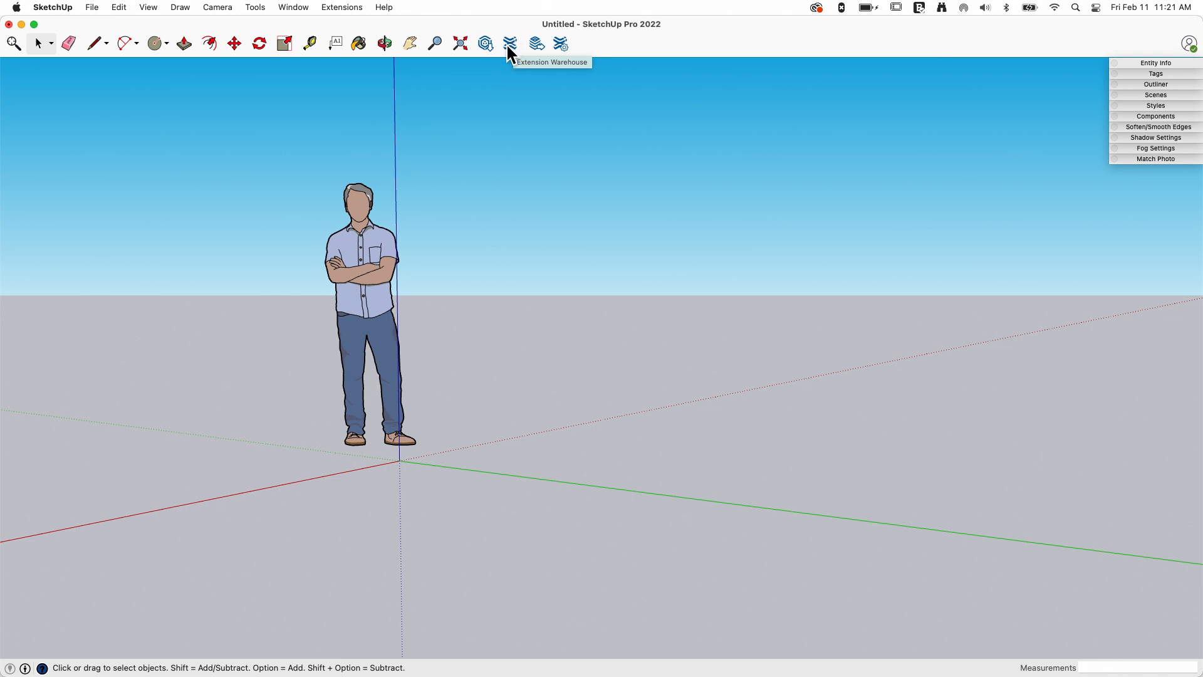
pyautogui.moveTo(509, 106)
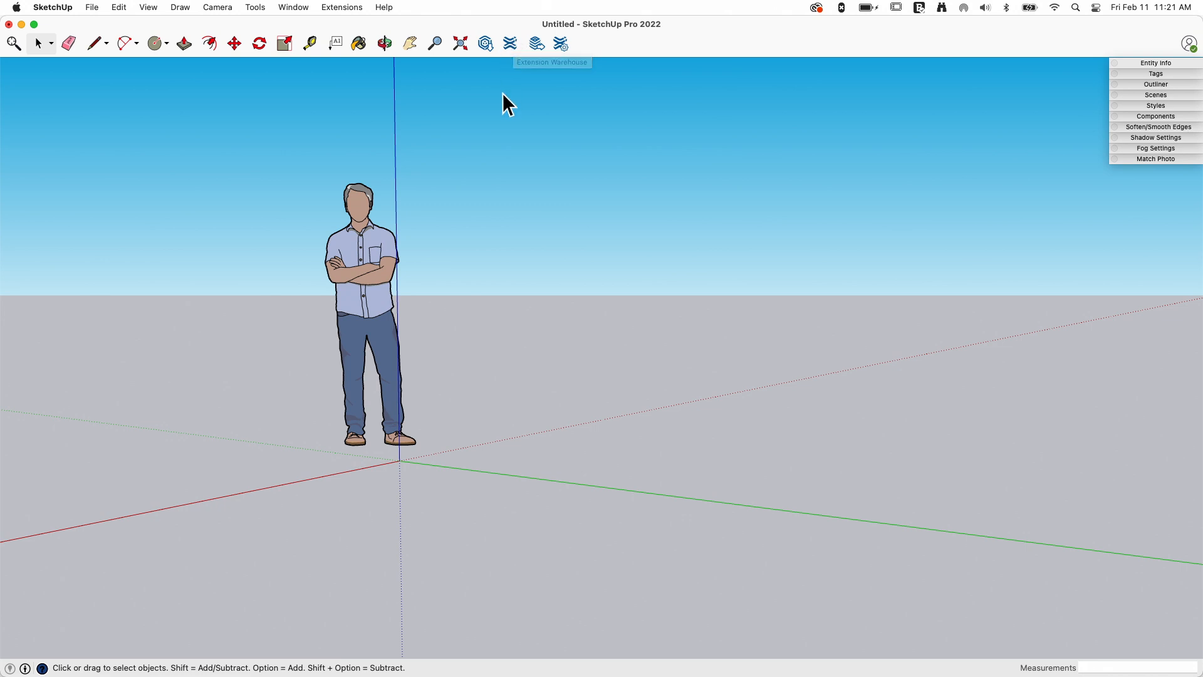
pyautogui.moveTo(558, 44)
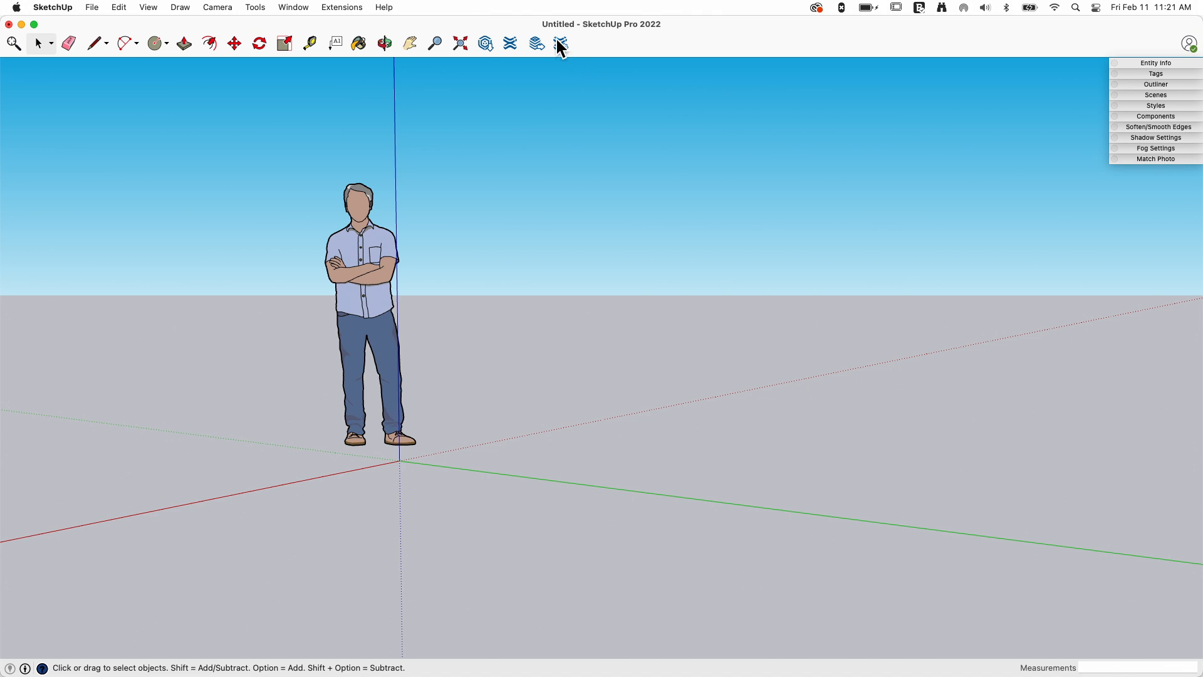
pyautogui.moveTo(560, 44)
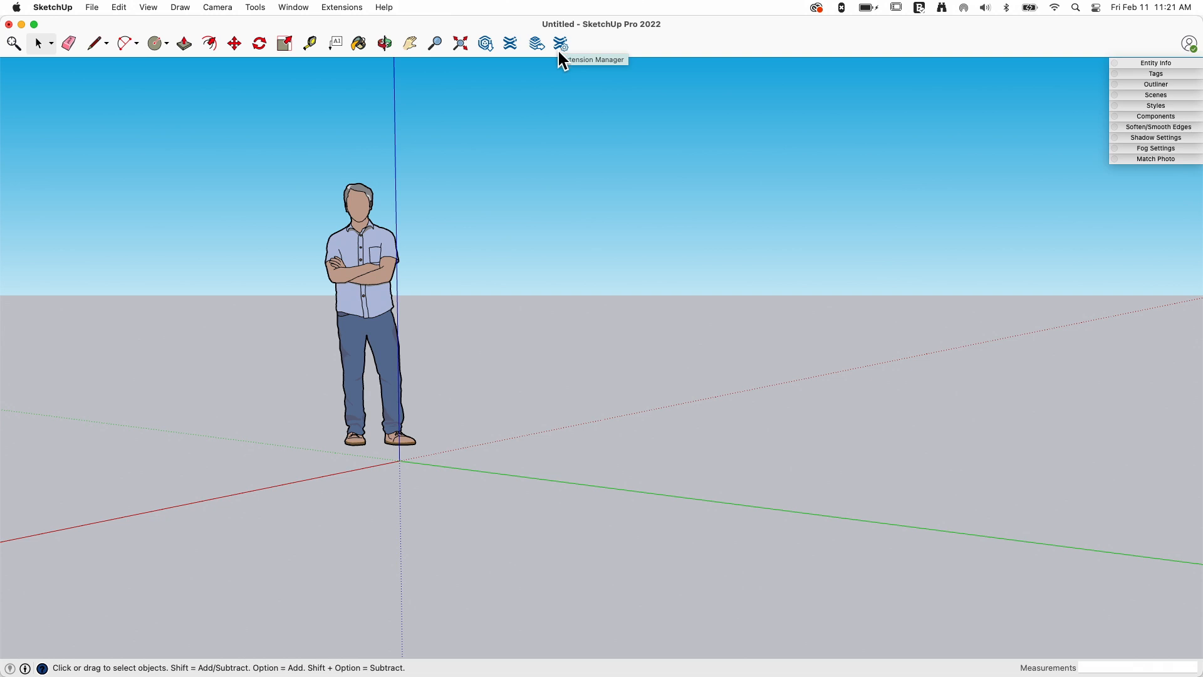
pyautogui.moveTo(512, 55)
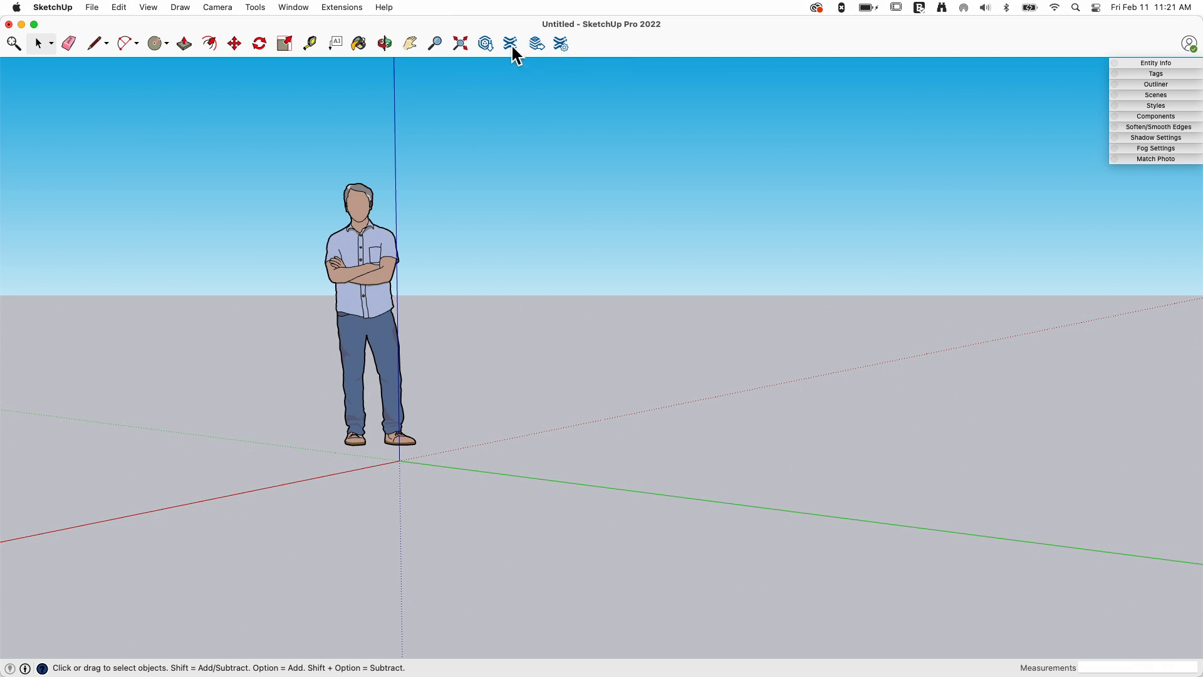
pyautogui.moveTo(509, 43)
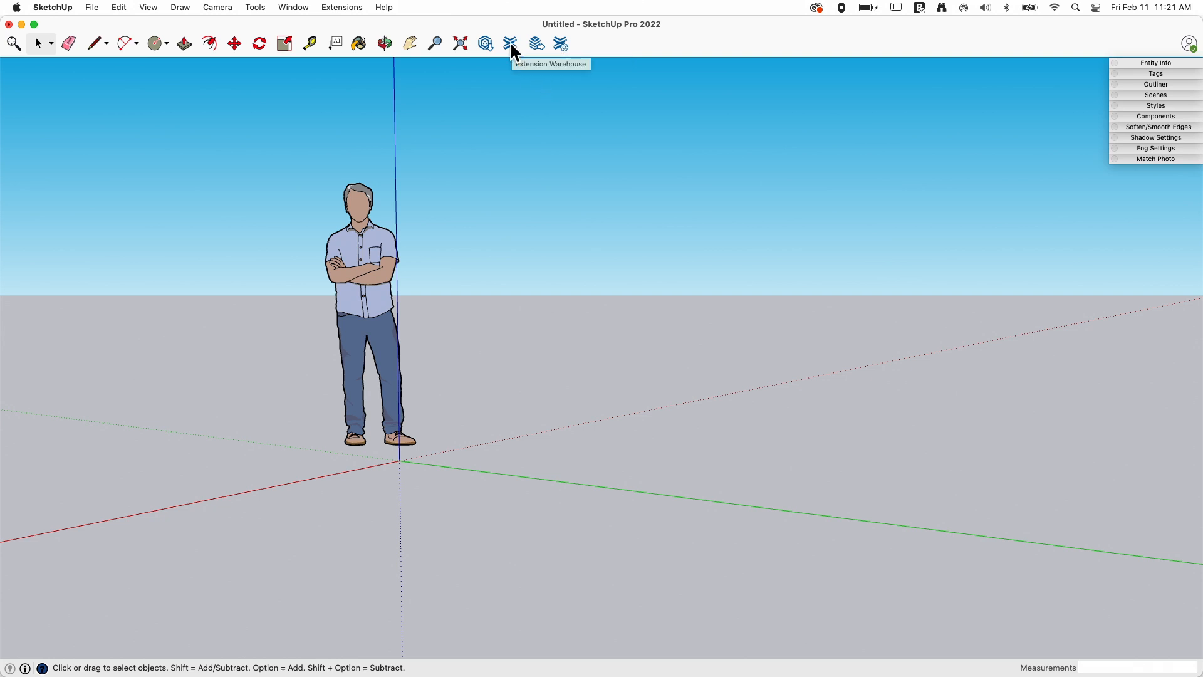
# Step: Launch the Extension Warehouse, browse Top Extensions and Top Developers, and return to Featured Extensions
pyautogui.click(509, 43)
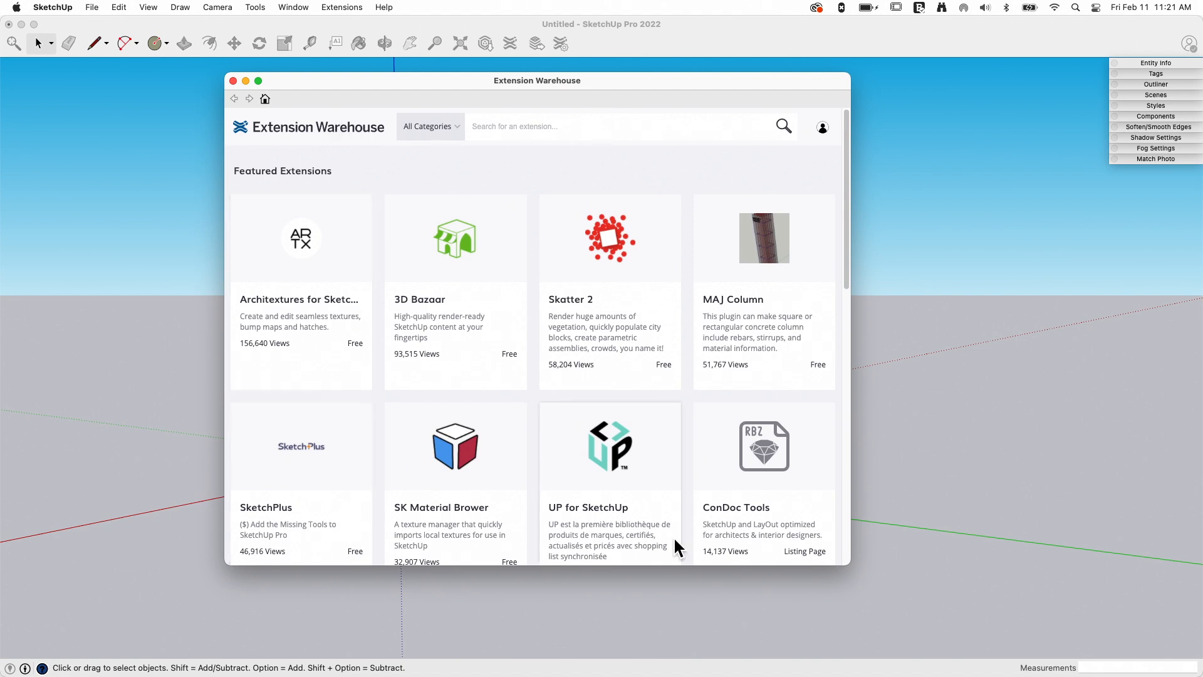
pyautogui.moveTo(348, 150)
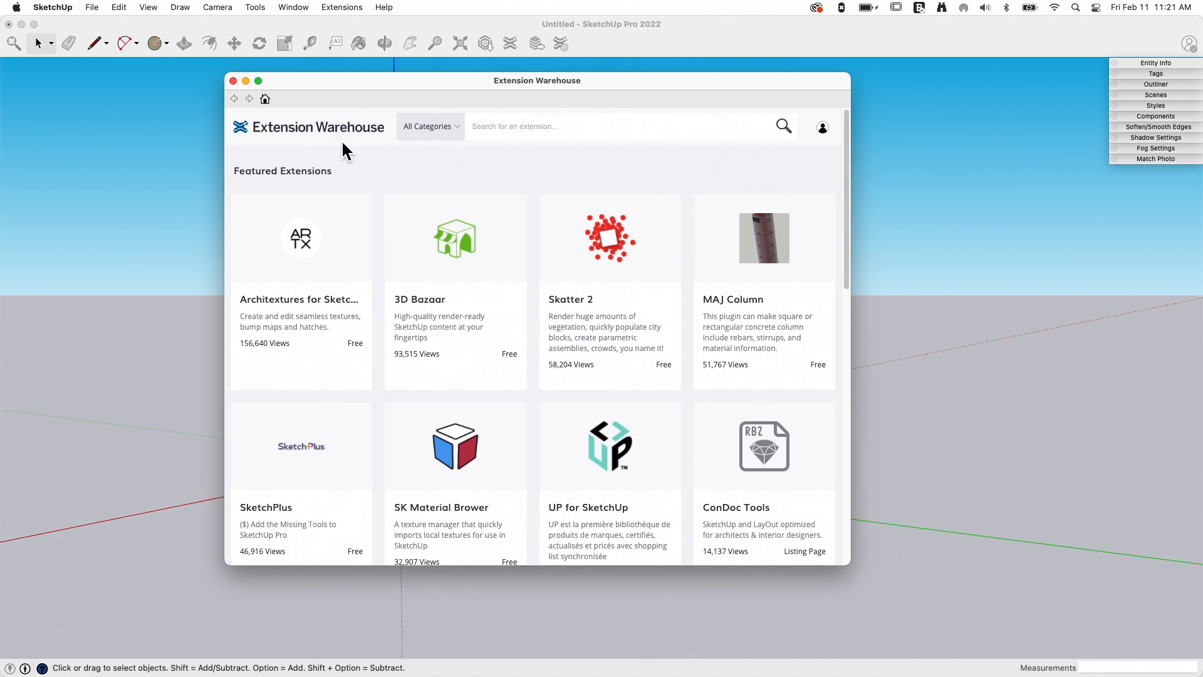
pyautogui.moveTo(341, 148)
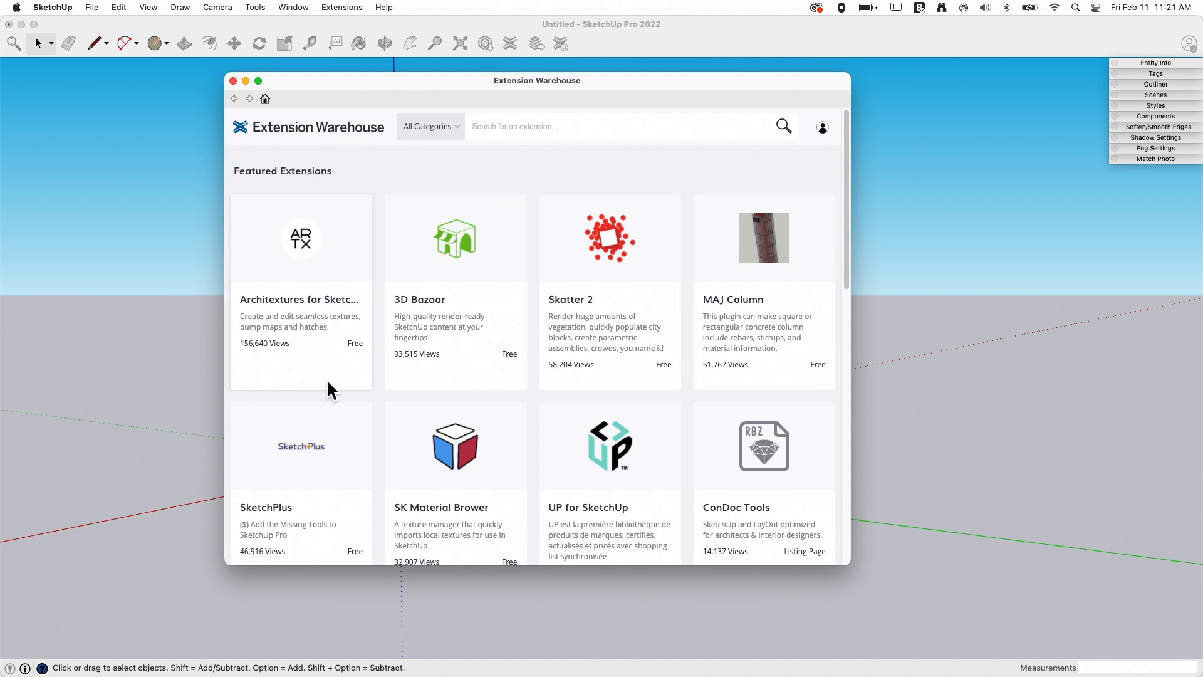
pyautogui.moveTo(299, 261)
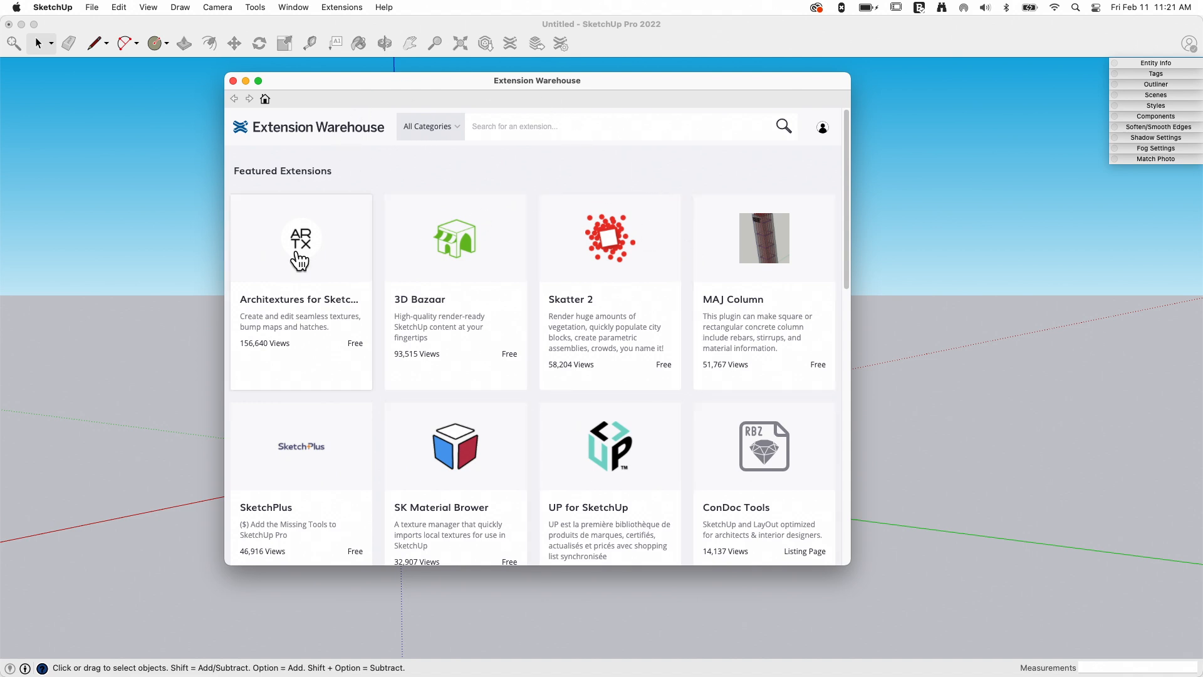
pyautogui.moveTo(503, 163)
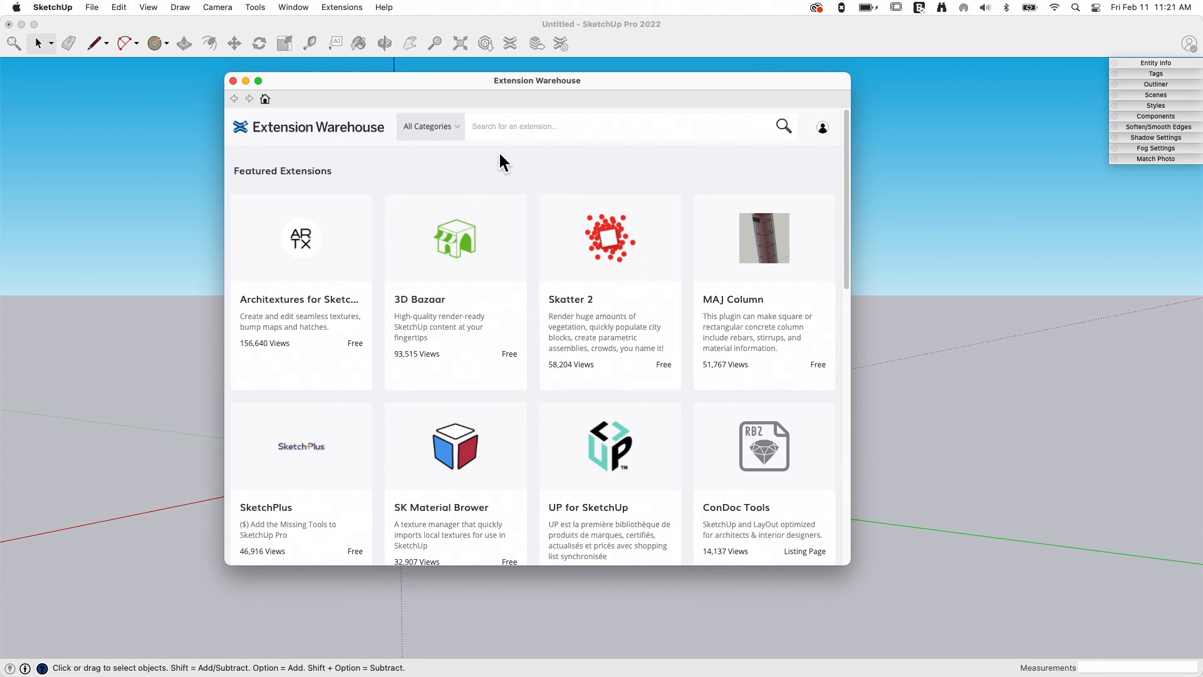
pyautogui.moveTo(481, 114)
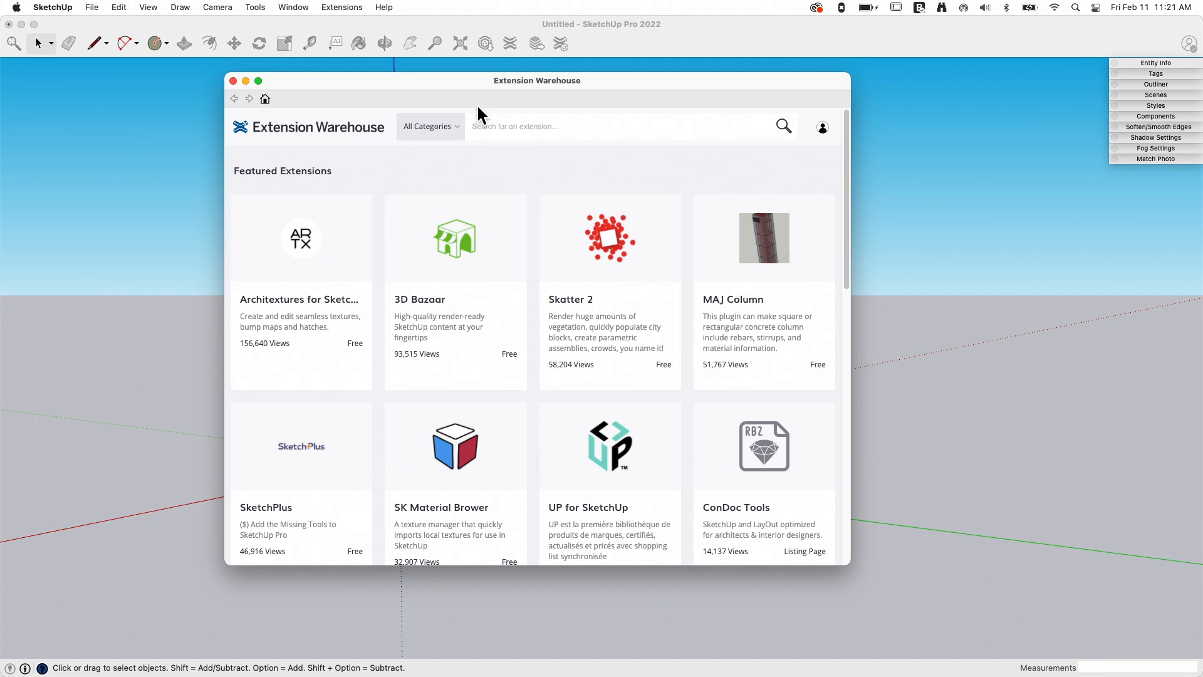
pyautogui.moveTo(736, 166)
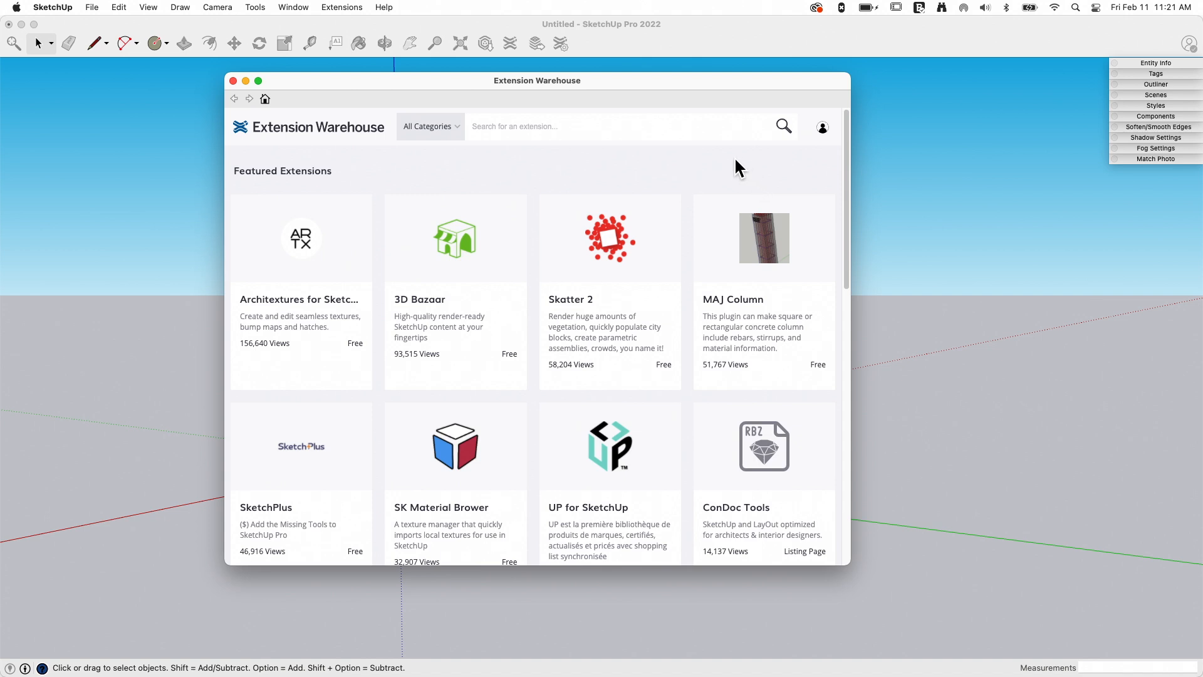
pyautogui.moveTo(497, 177)
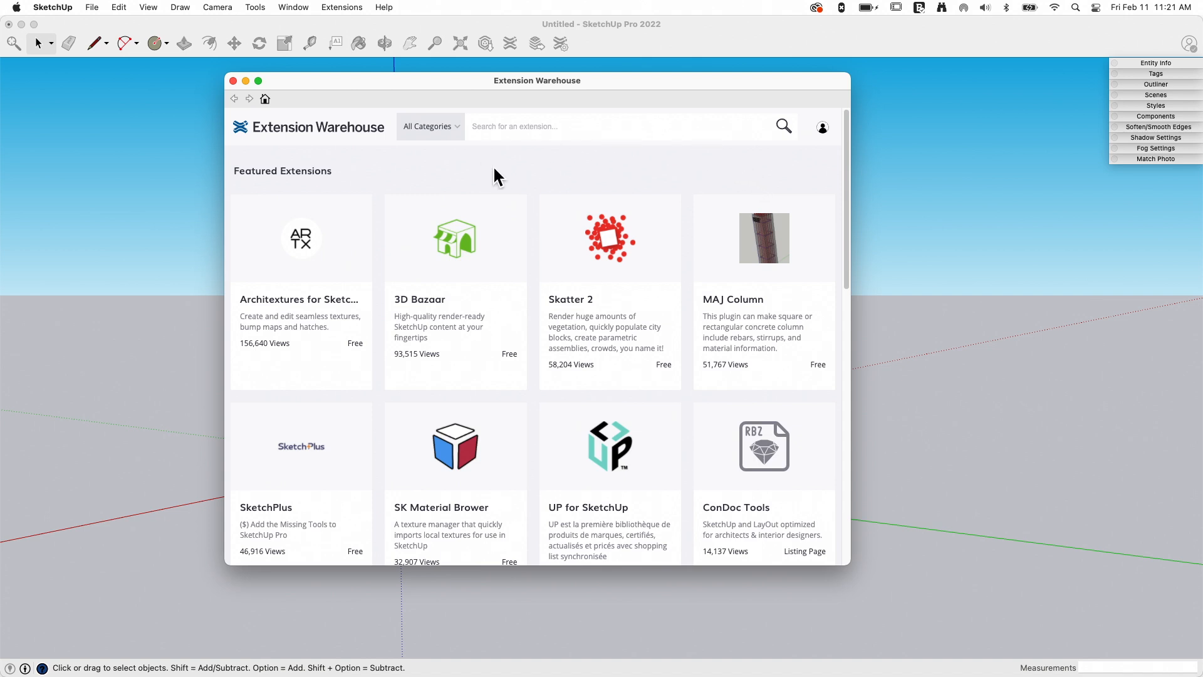
pyautogui.click(820, 128)
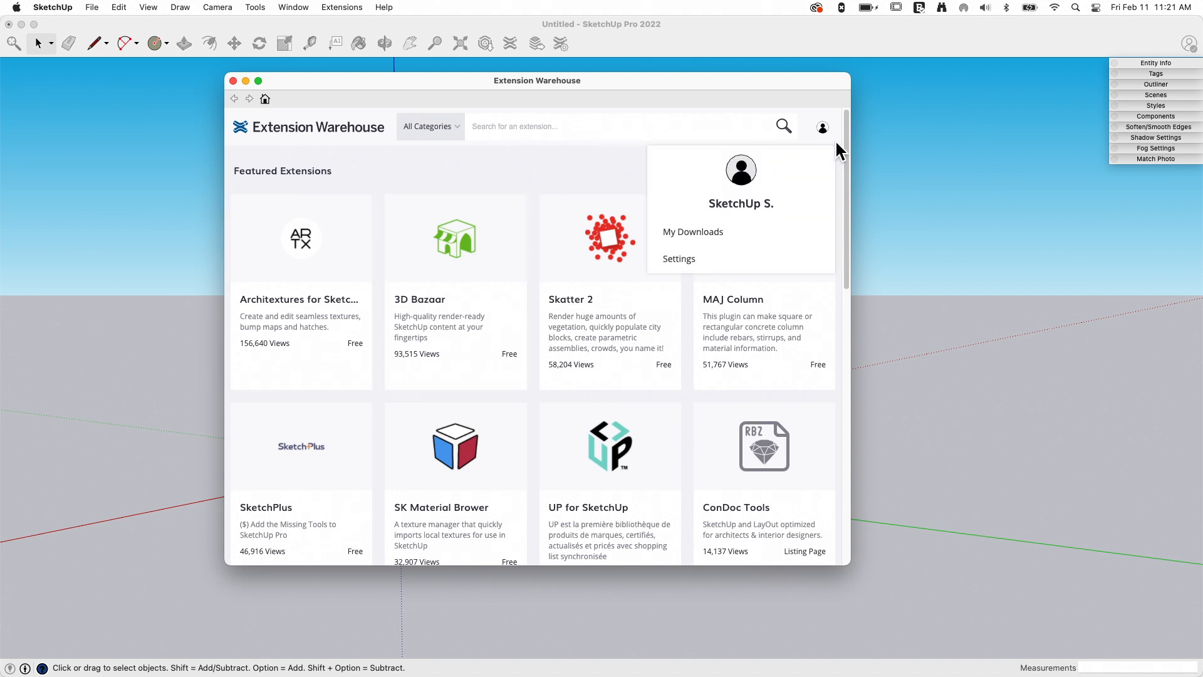
pyautogui.scroll(-3)
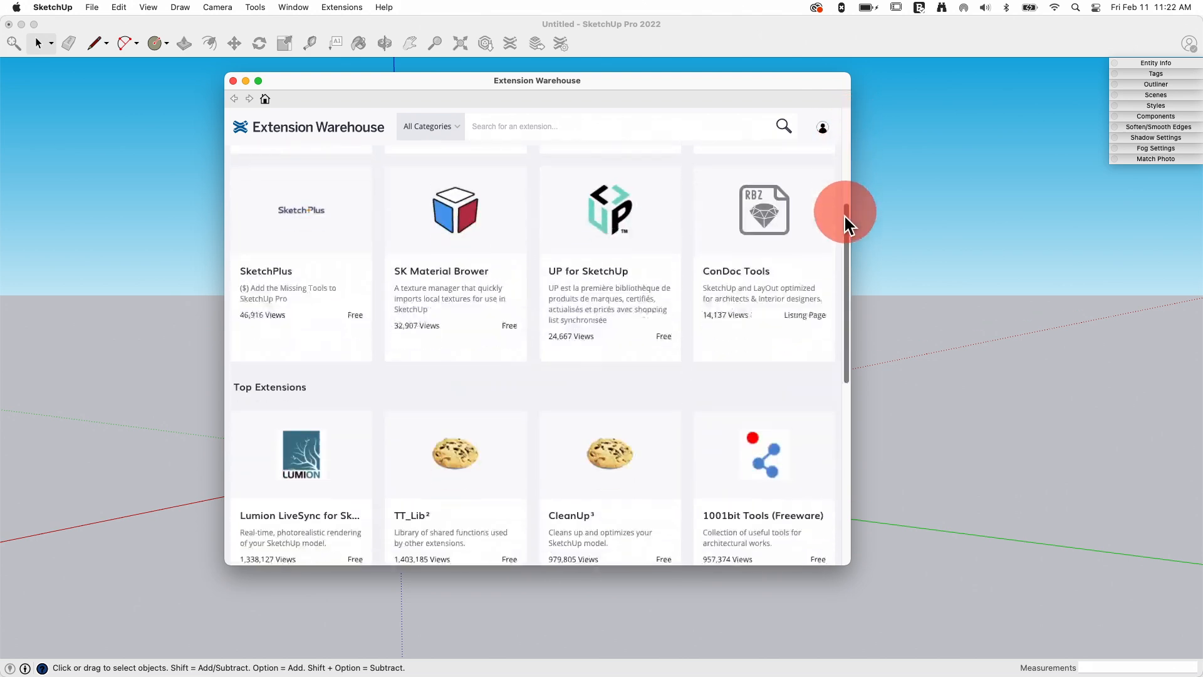
pyautogui.scroll(-3)
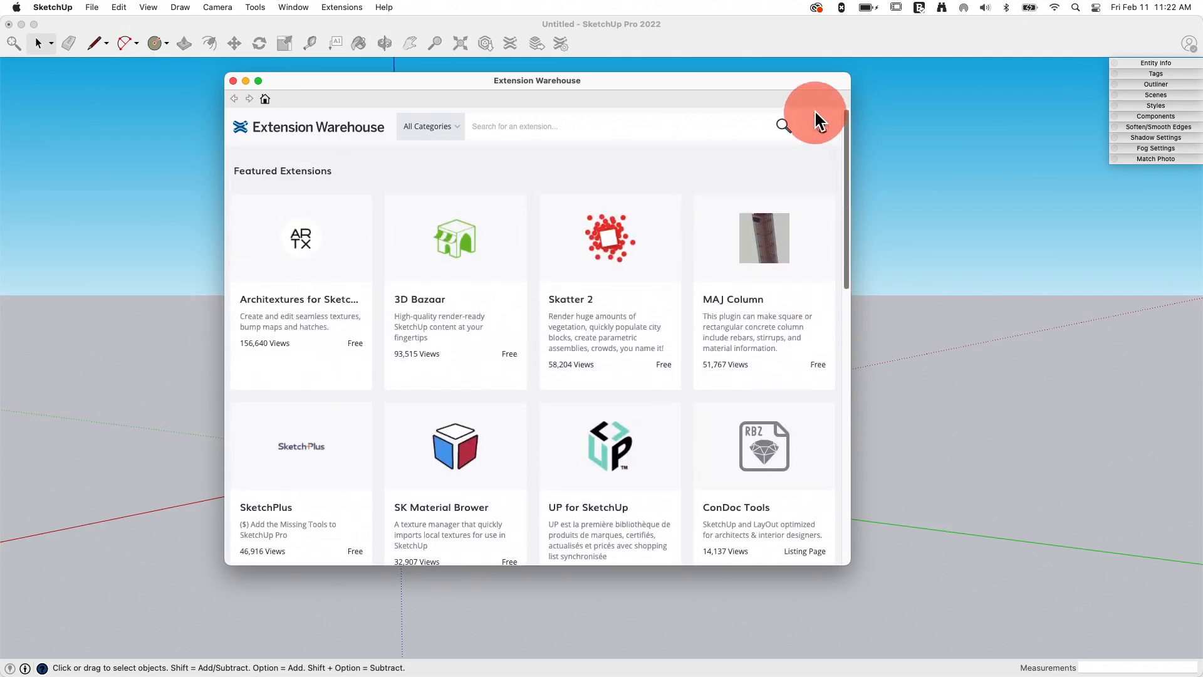
pyautogui.moveTo(848, 145)
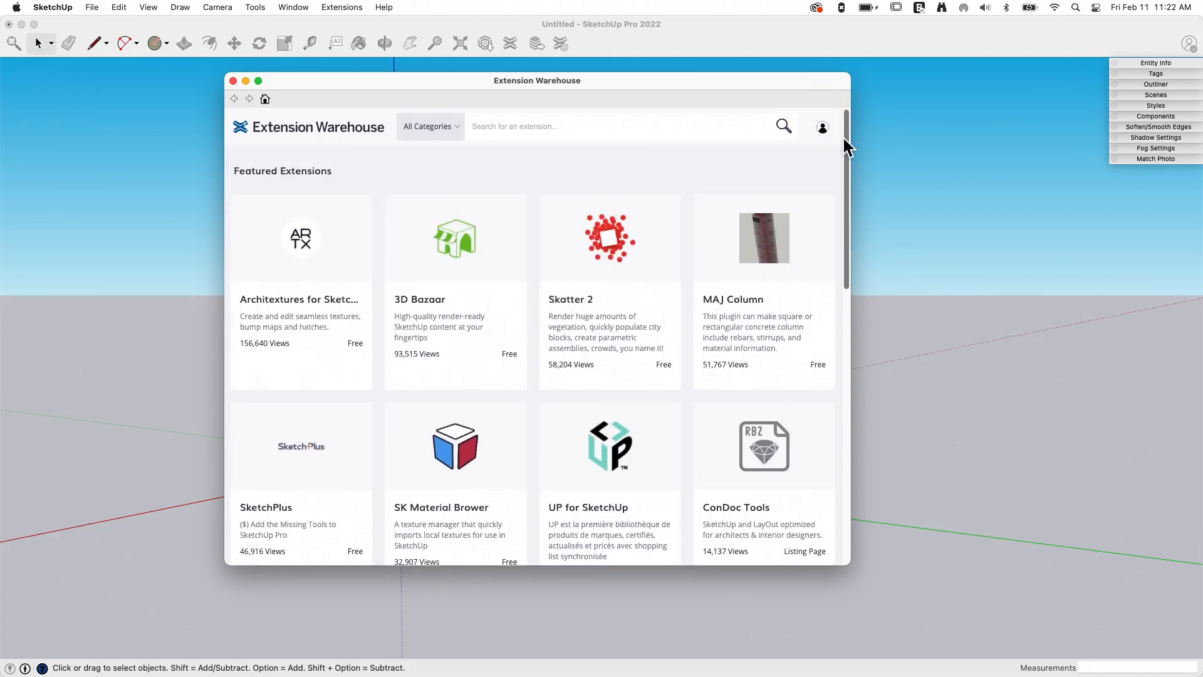
pyautogui.scroll(-3)
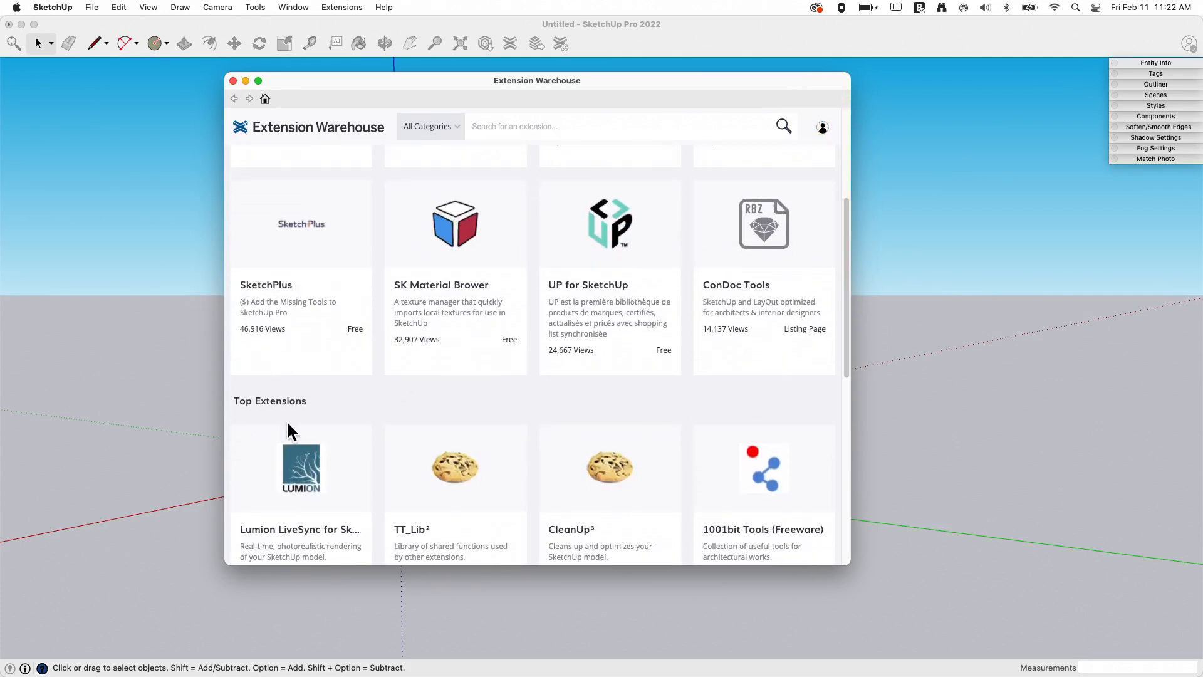
pyautogui.scroll(-3)
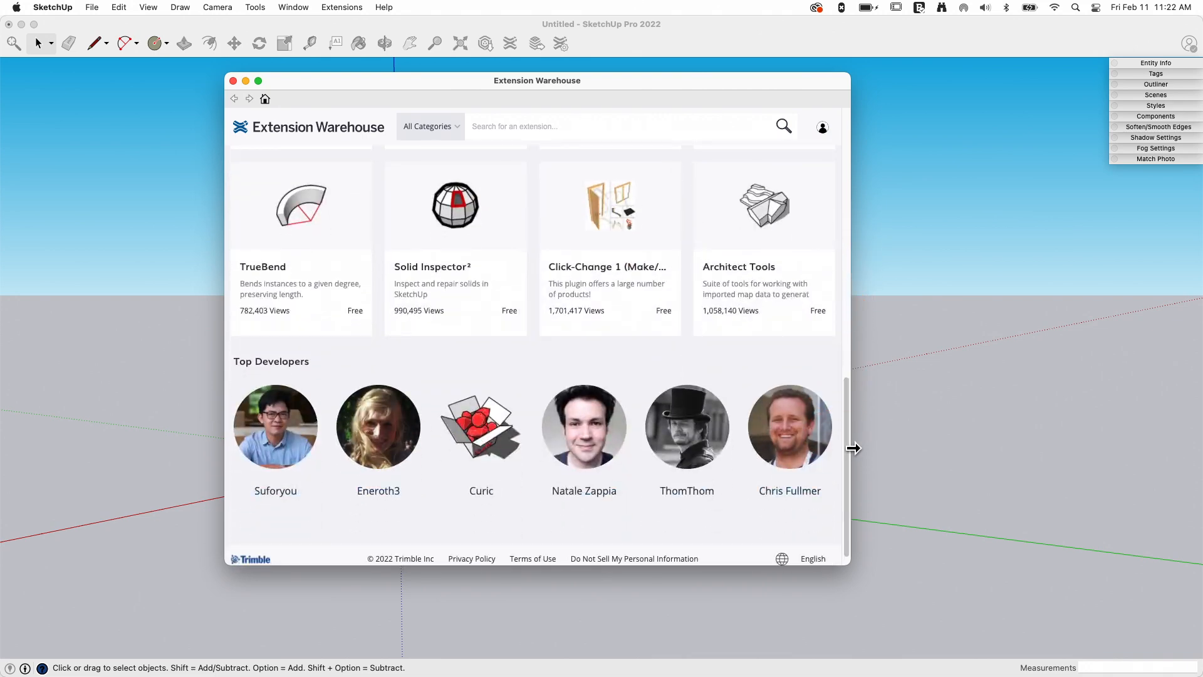
pyautogui.click(822, 127)
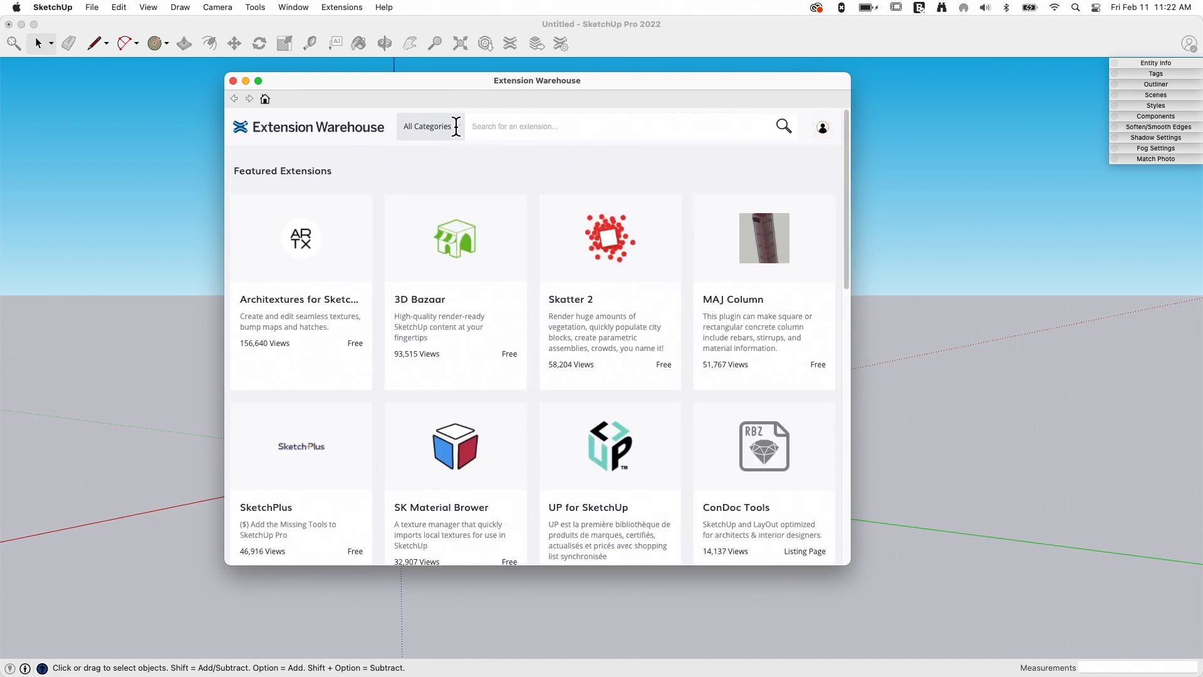
pyautogui.moveTo(458, 136)
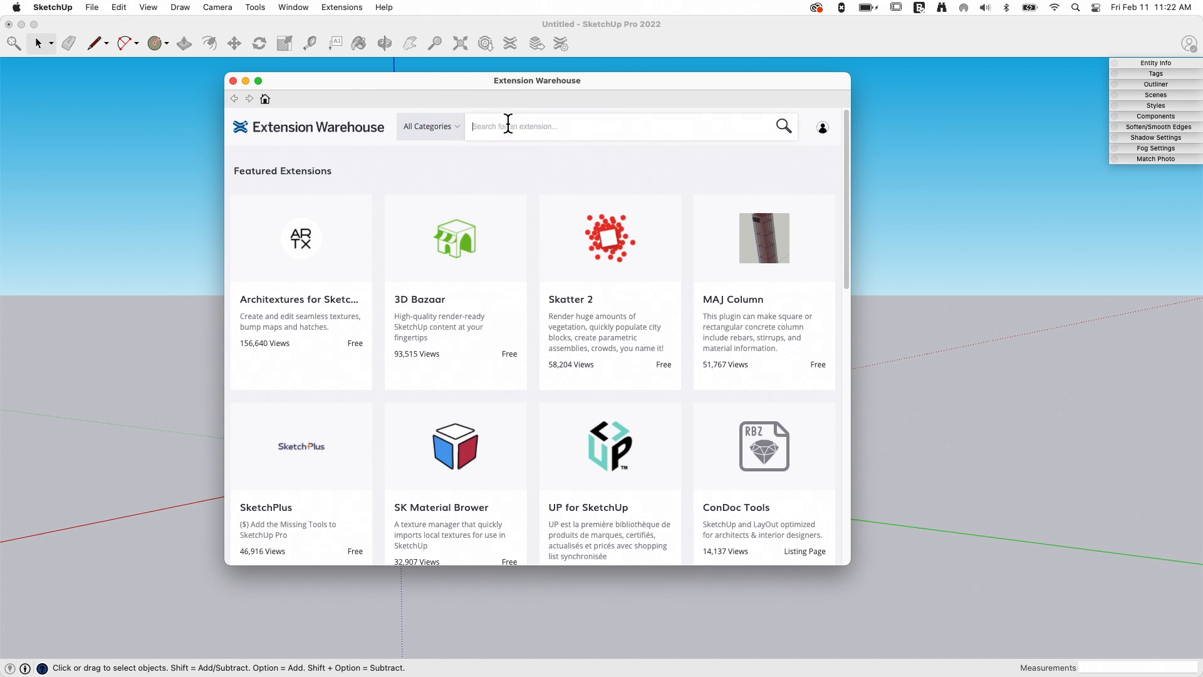
# Step: Search the Extension Warehouse for 'bend', listing eight results with TrueBend first
pyautogui.write('bend')
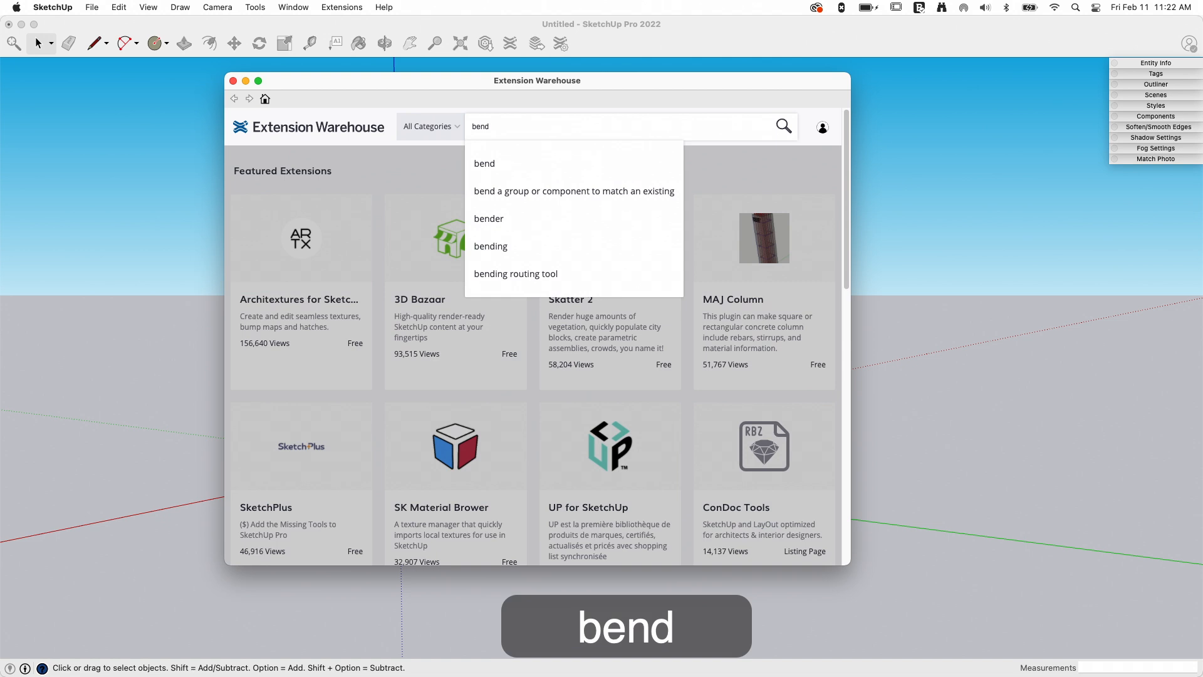
pyautogui.click(781, 125)
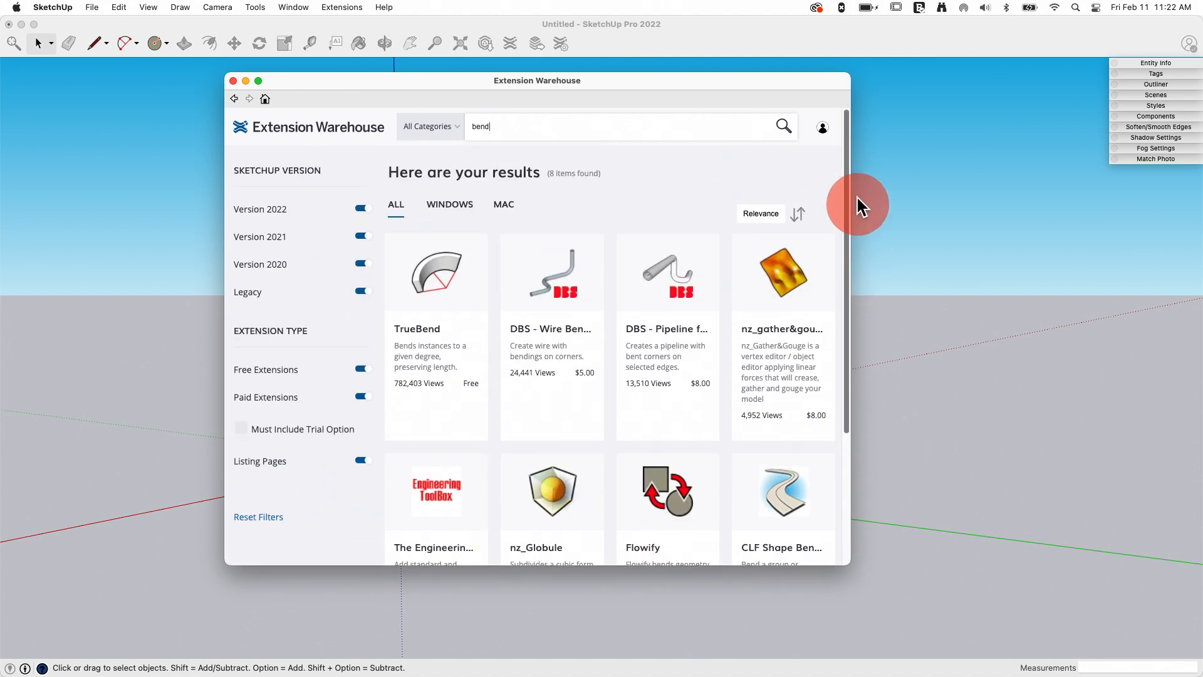
# Step: Review the 'bend' results and check the Relevance sort-order choices
pyautogui.scroll(-3)
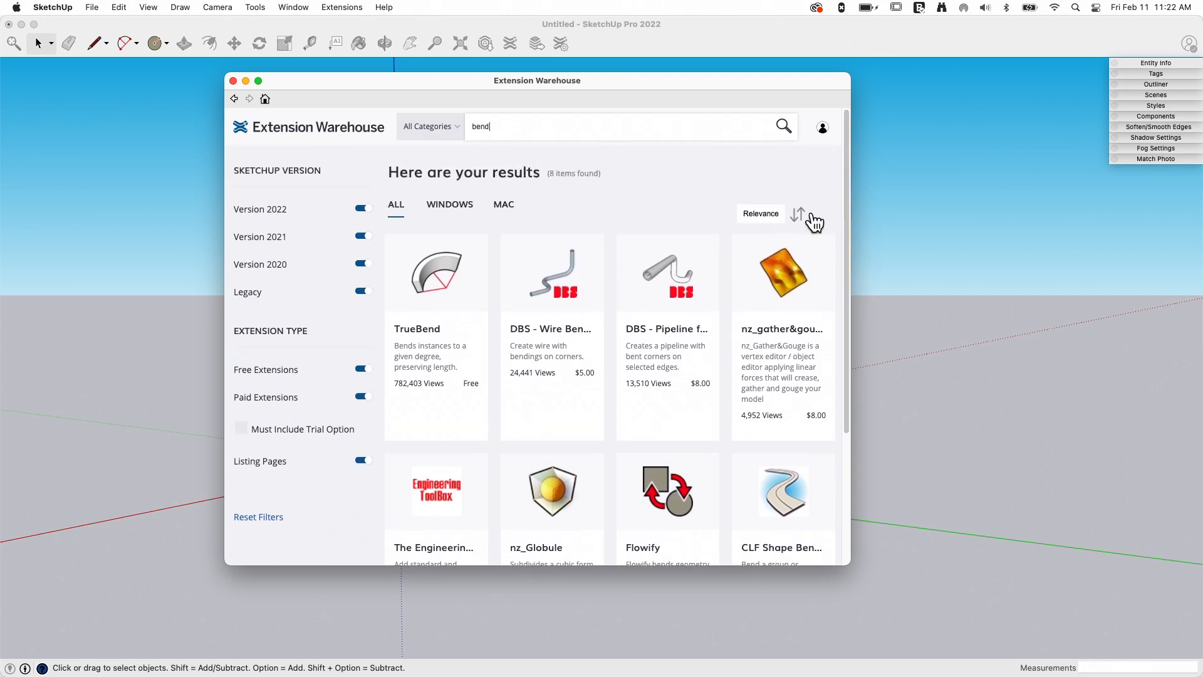
pyautogui.moveTo(332, 184)
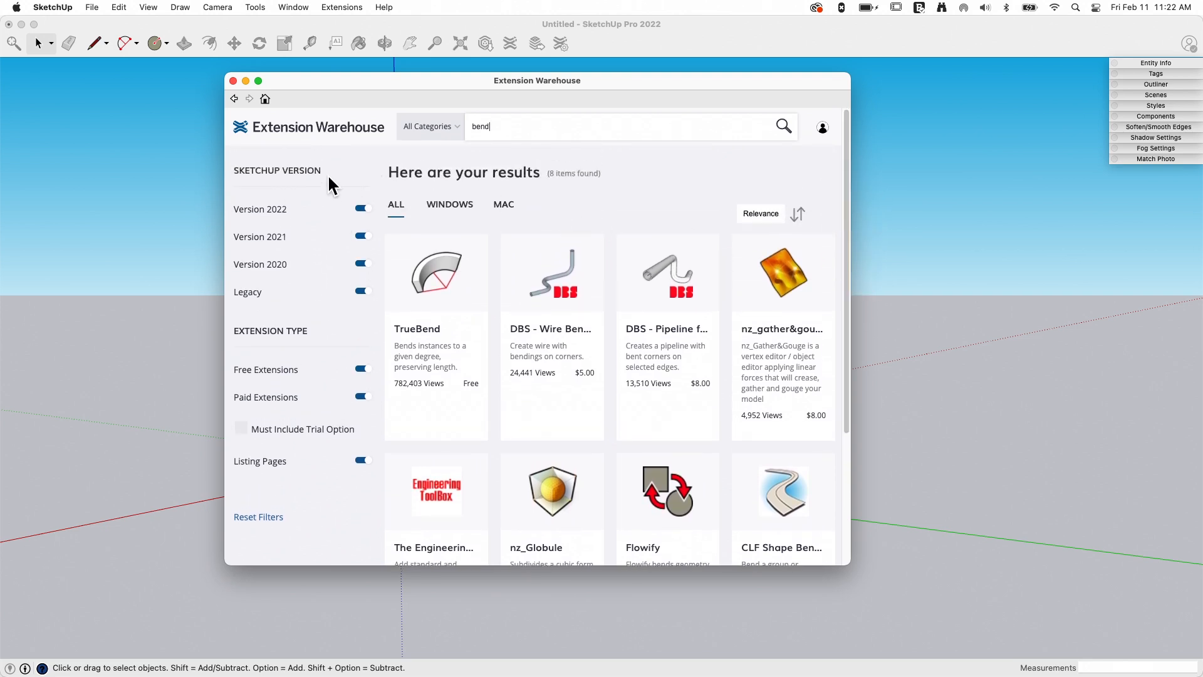
pyautogui.moveTo(267, 300)
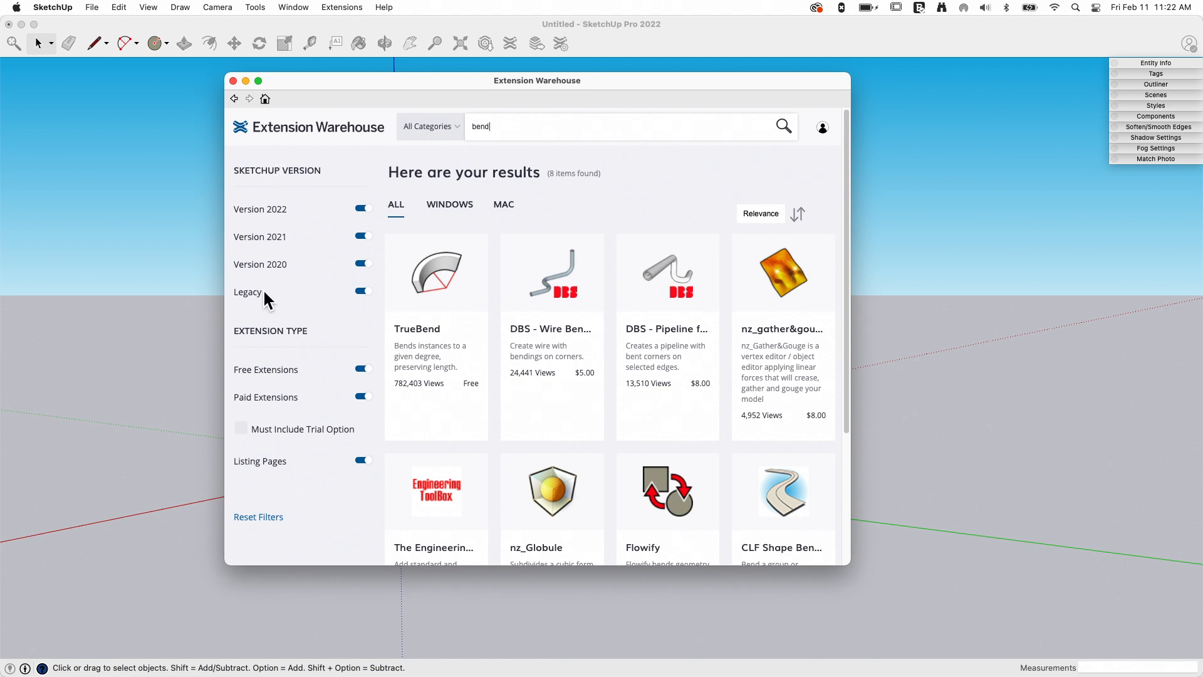
pyautogui.moveTo(295, 221)
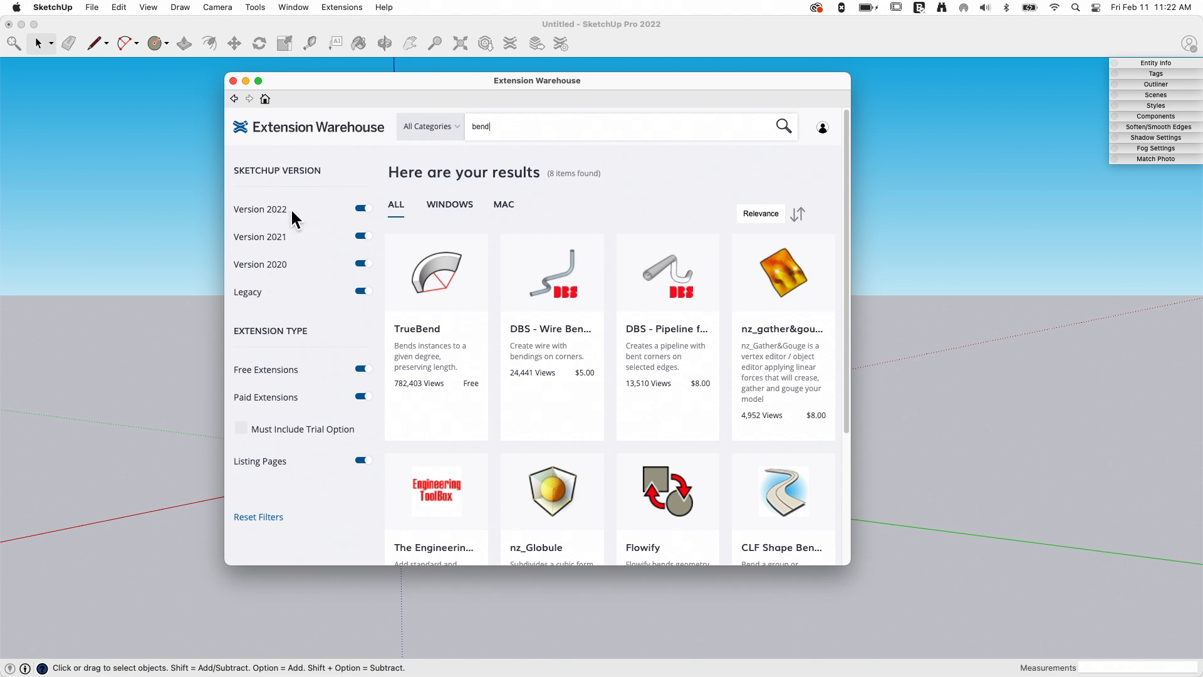
pyautogui.moveTo(275, 299)
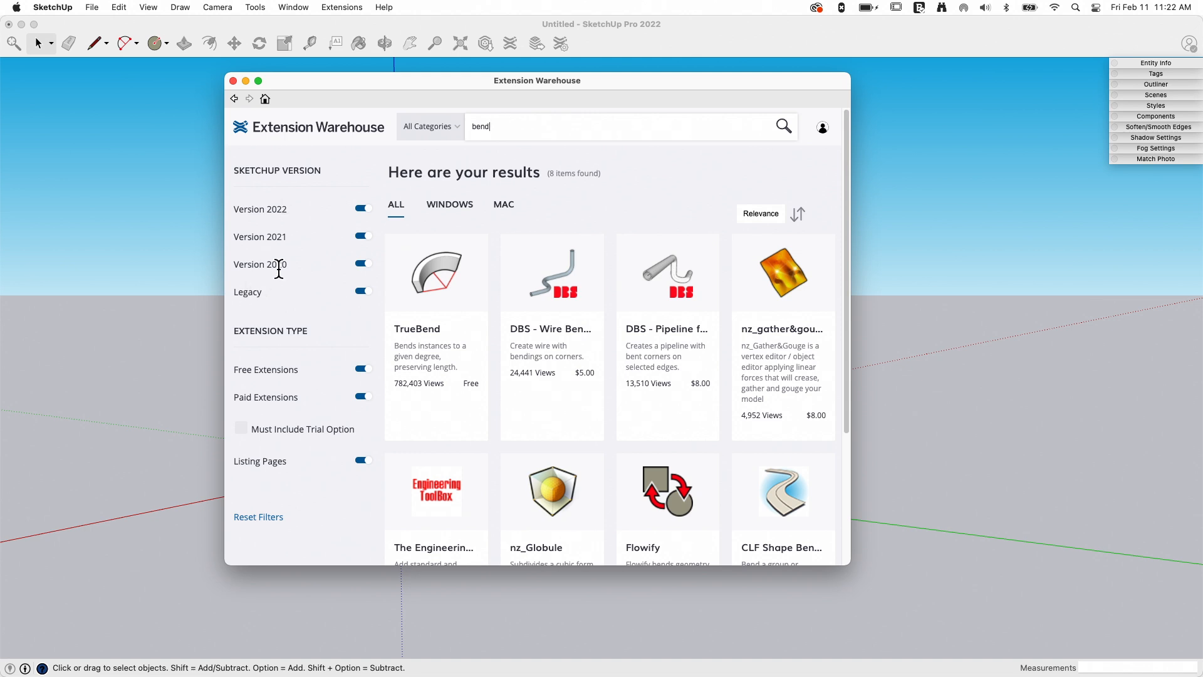
pyautogui.moveTo(298, 394)
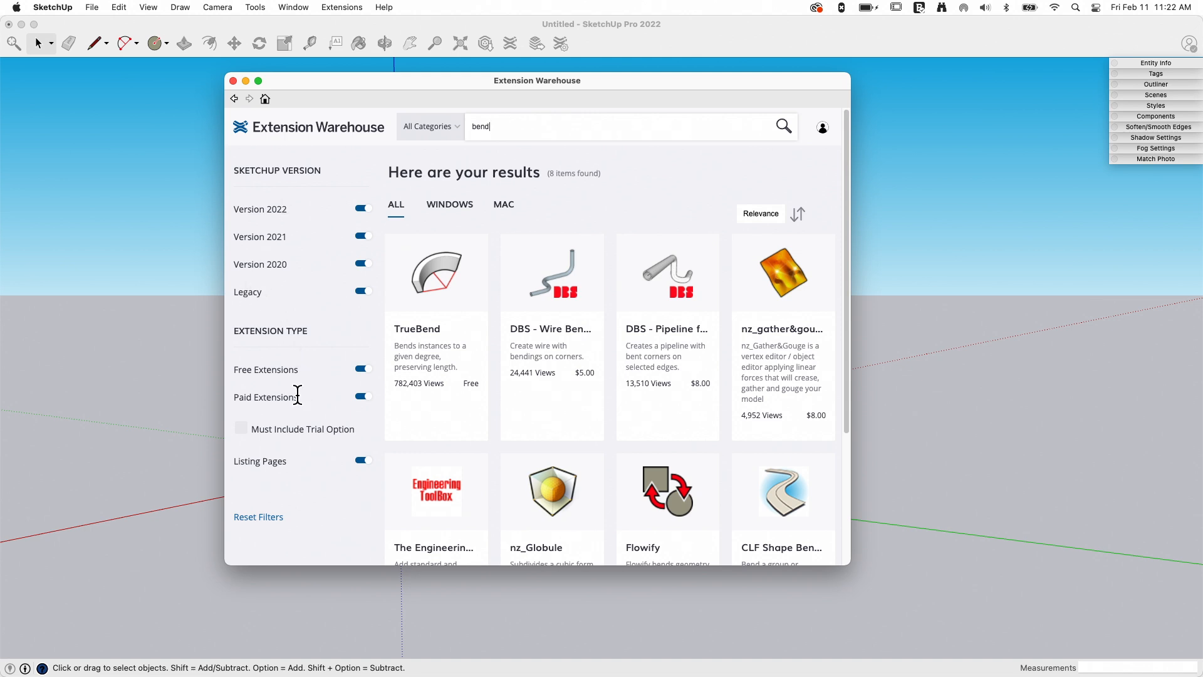
pyautogui.moveTo(288, 473)
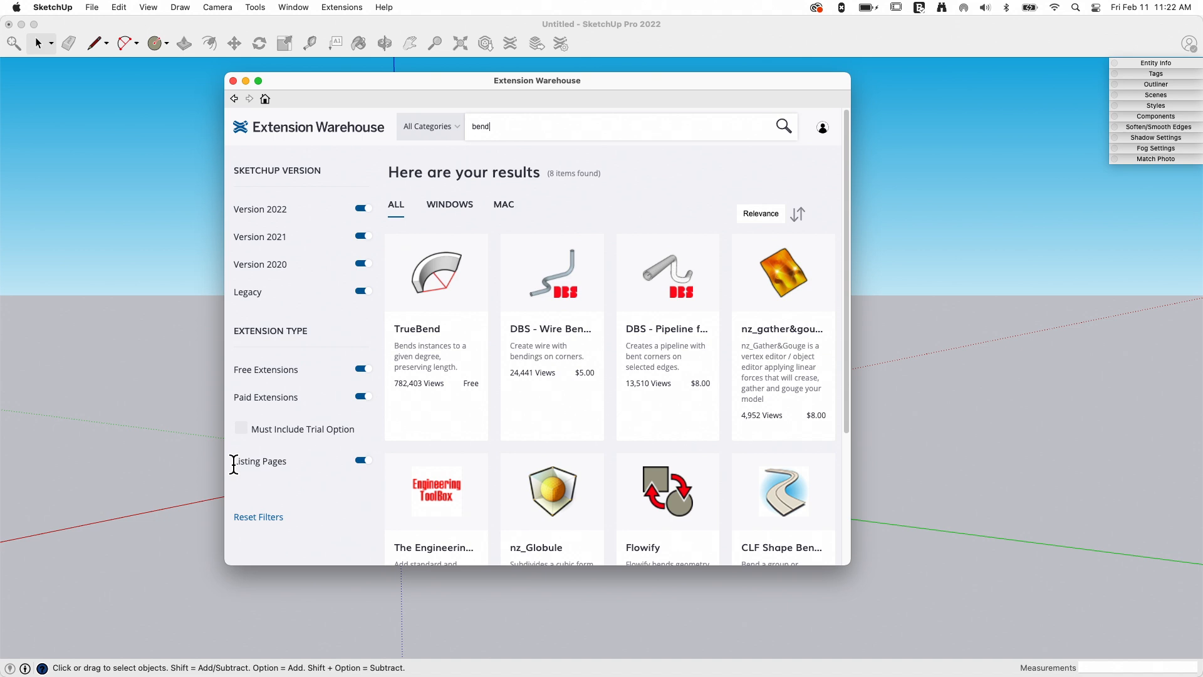
pyautogui.moveTo(197, 433)
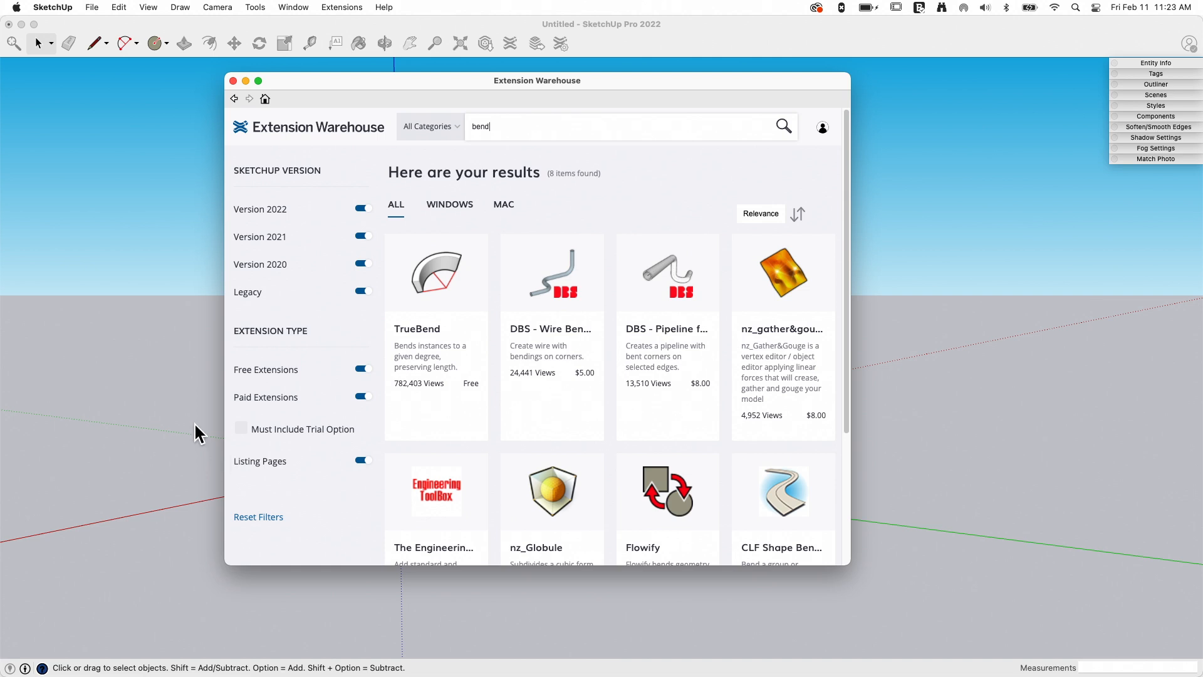
pyautogui.moveTo(296, 474)
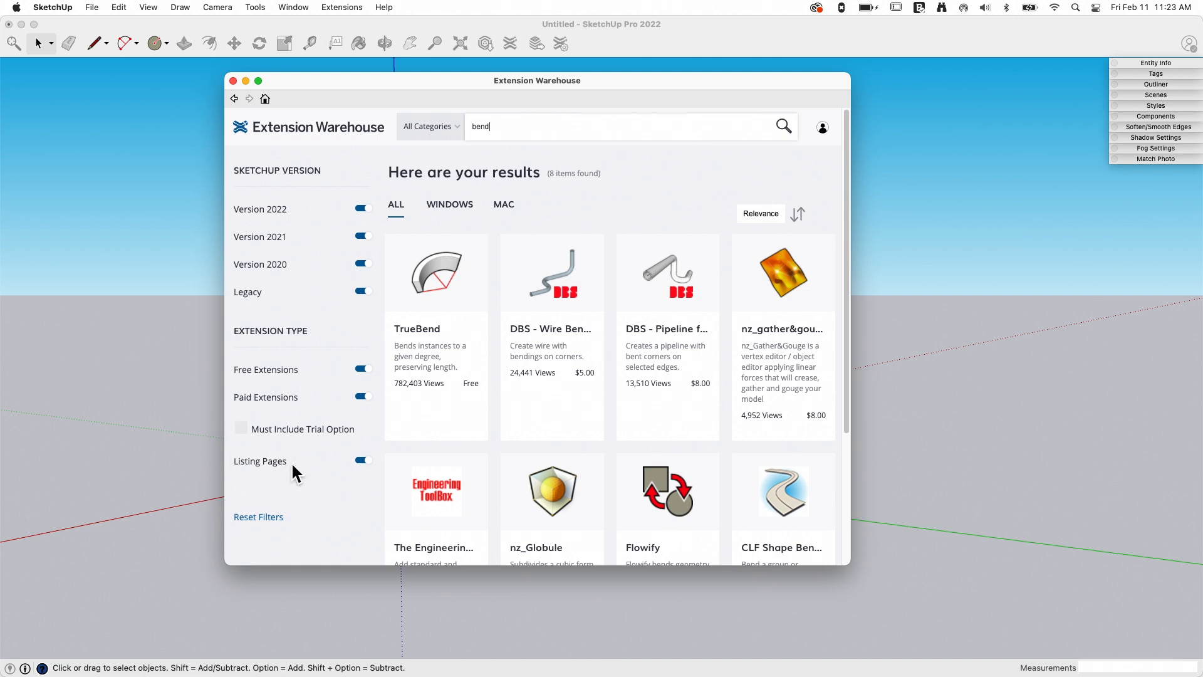
pyautogui.moveTo(470, 487)
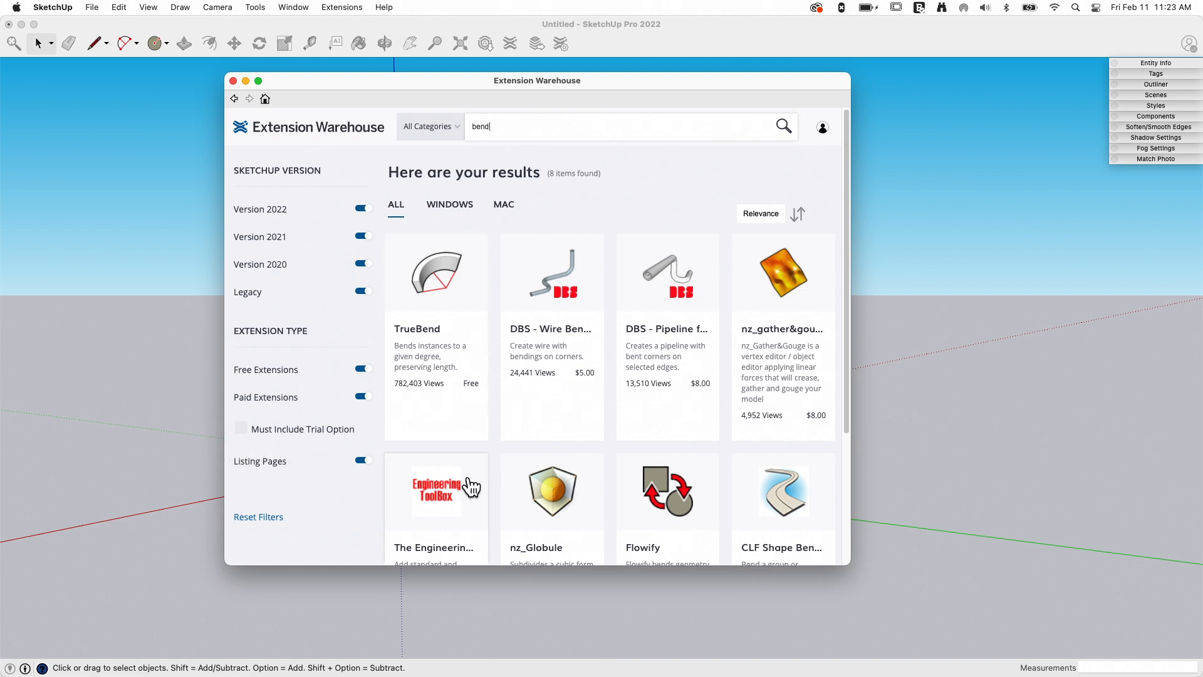
pyautogui.moveTo(280, 480)
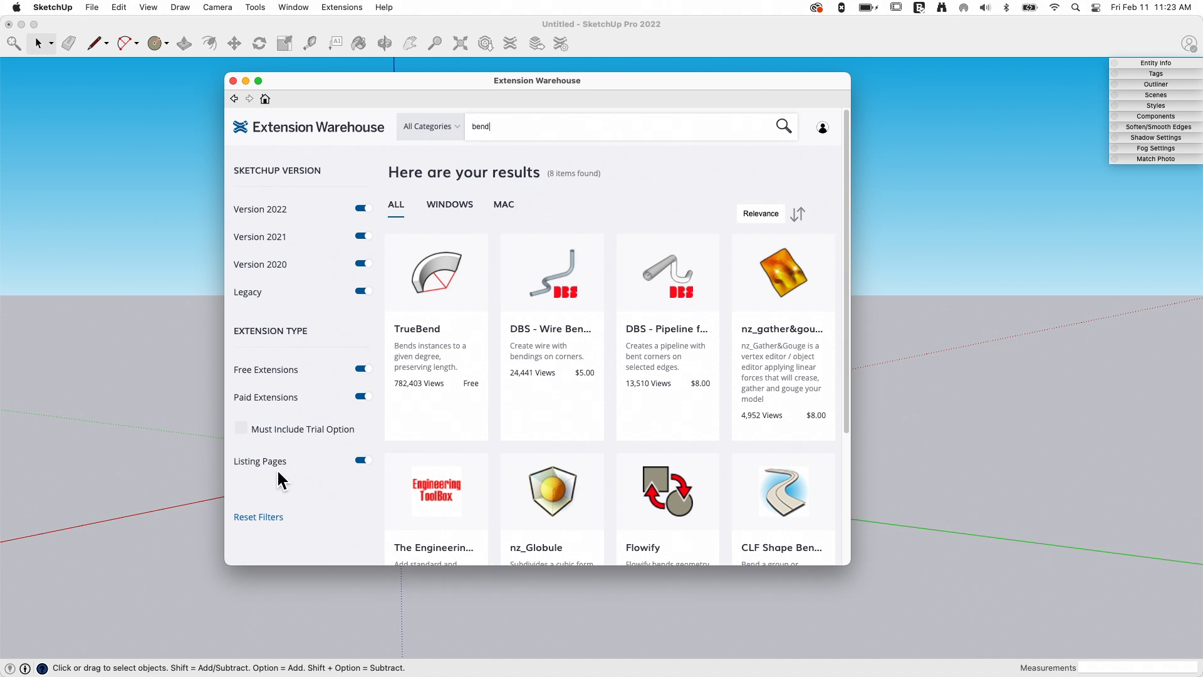
pyautogui.moveTo(295, 473)
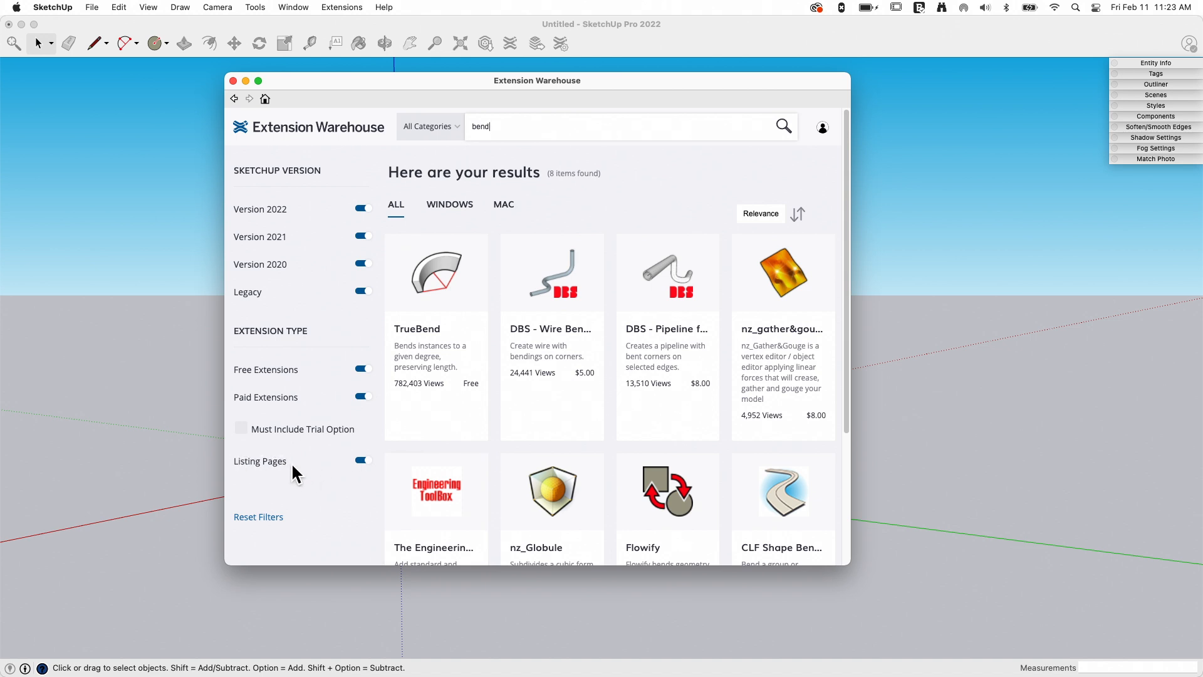
pyautogui.moveTo(312, 468)
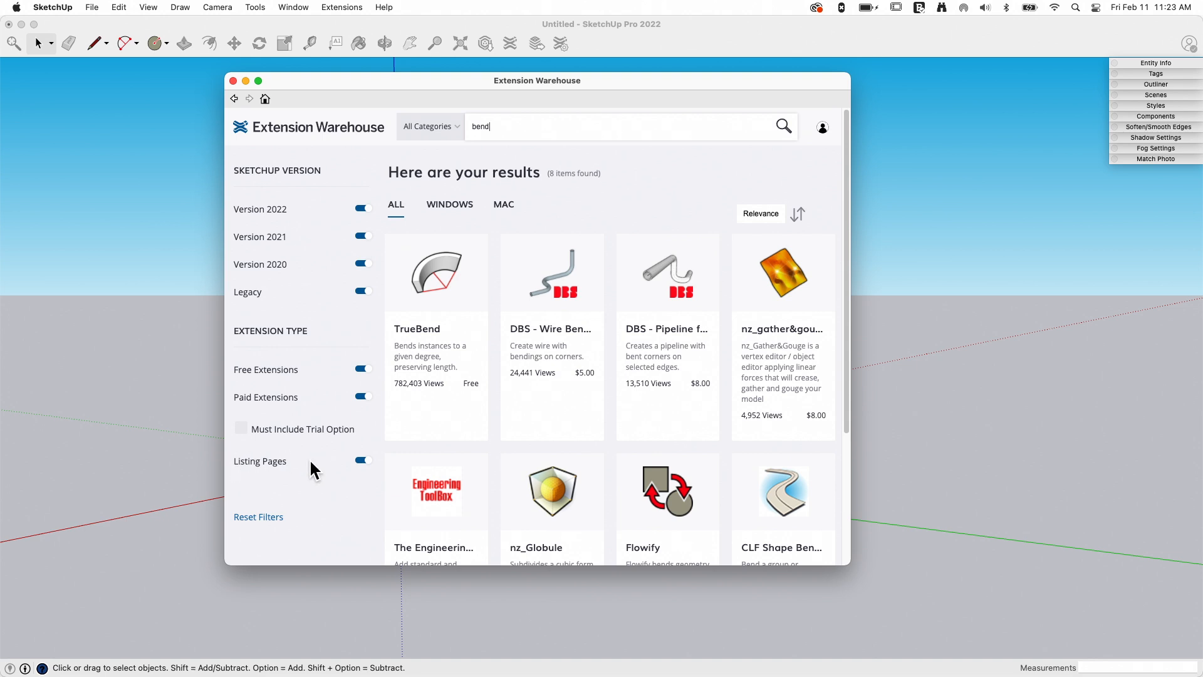
pyautogui.moveTo(322, 482)
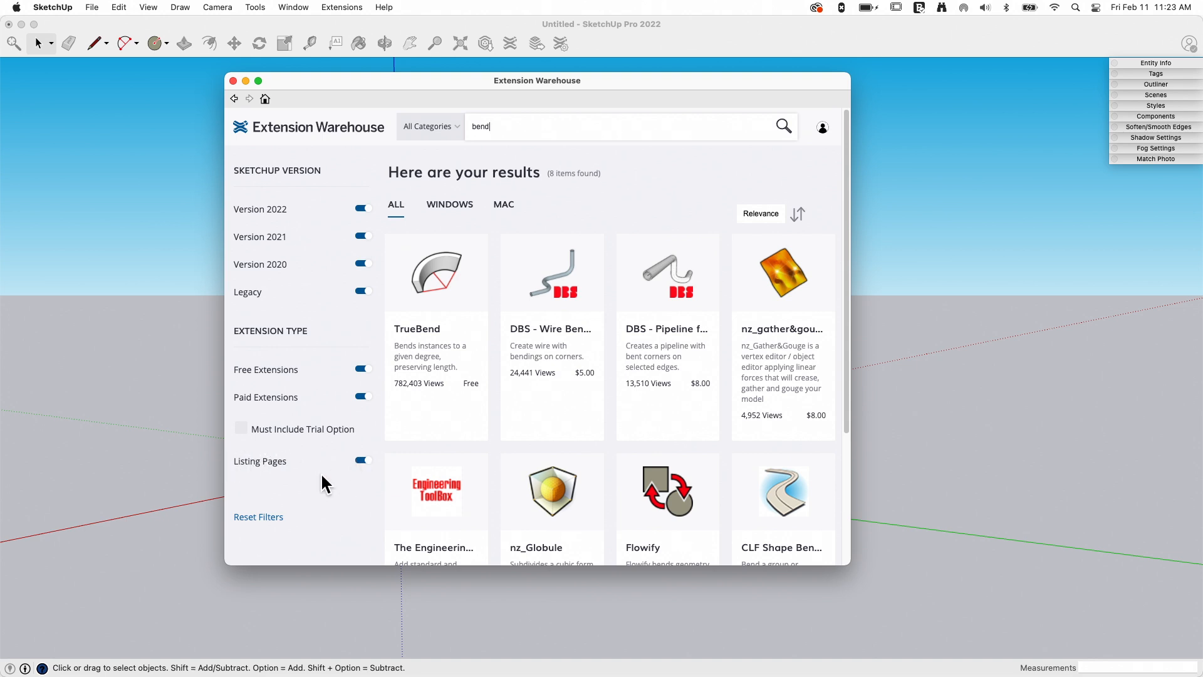
pyautogui.moveTo(477, 235)
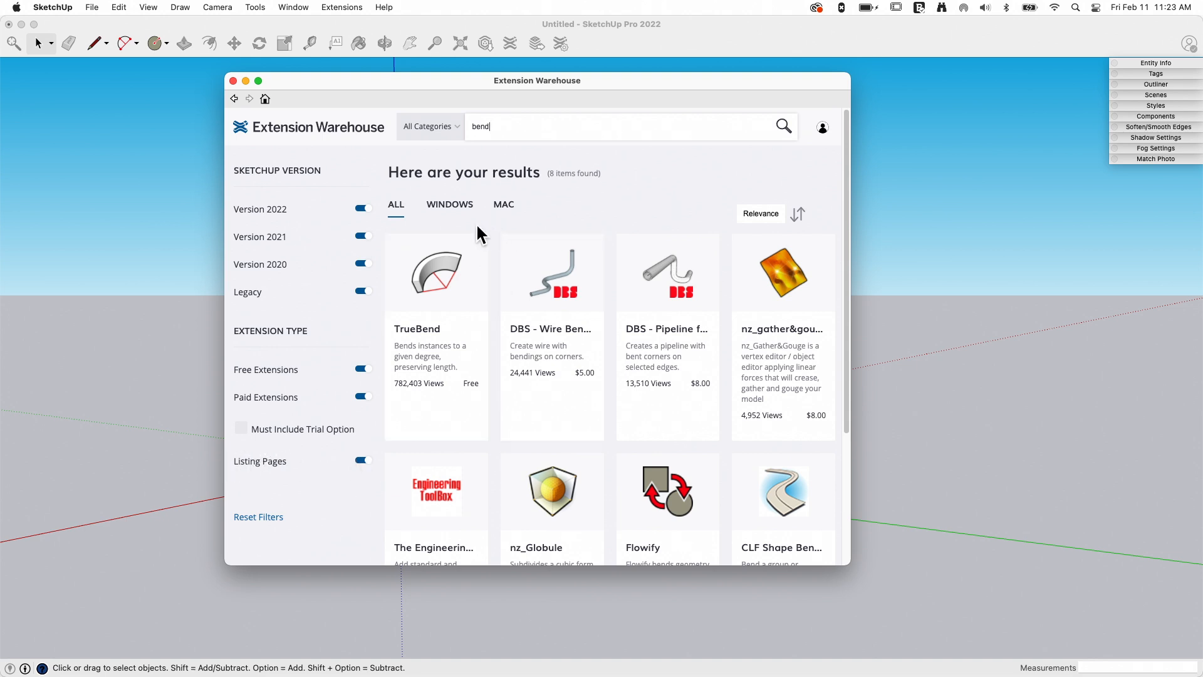
pyautogui.moveTo(436, 215)
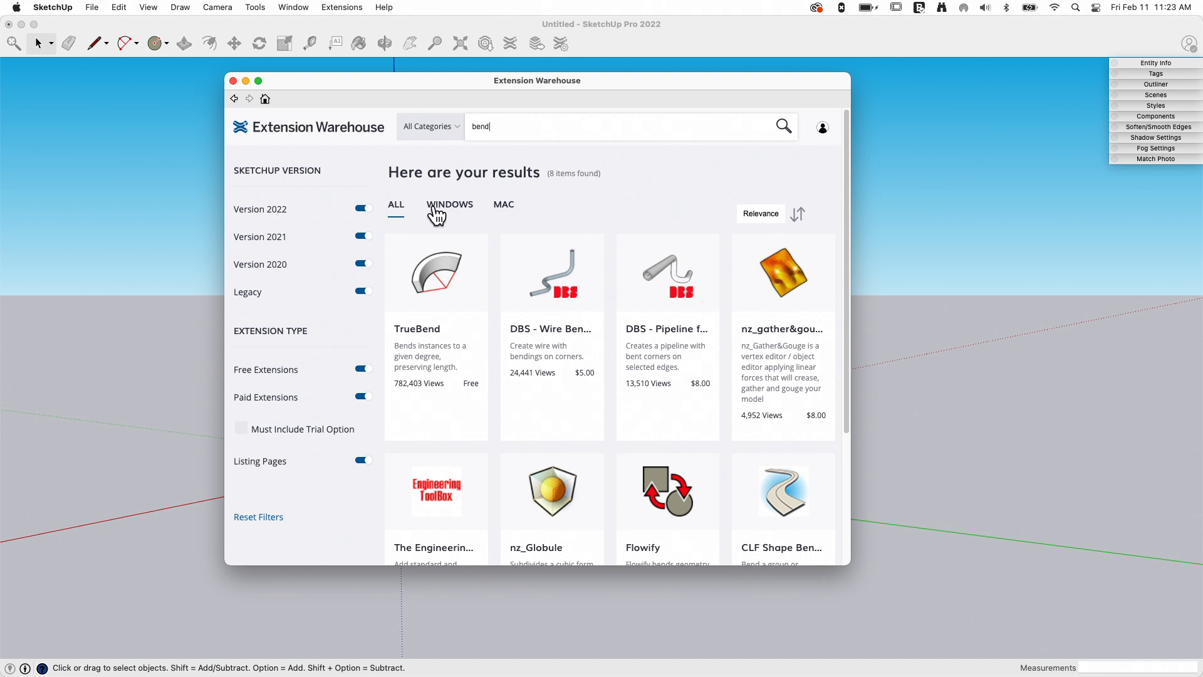
pyautogui.moveTo(483, 199)
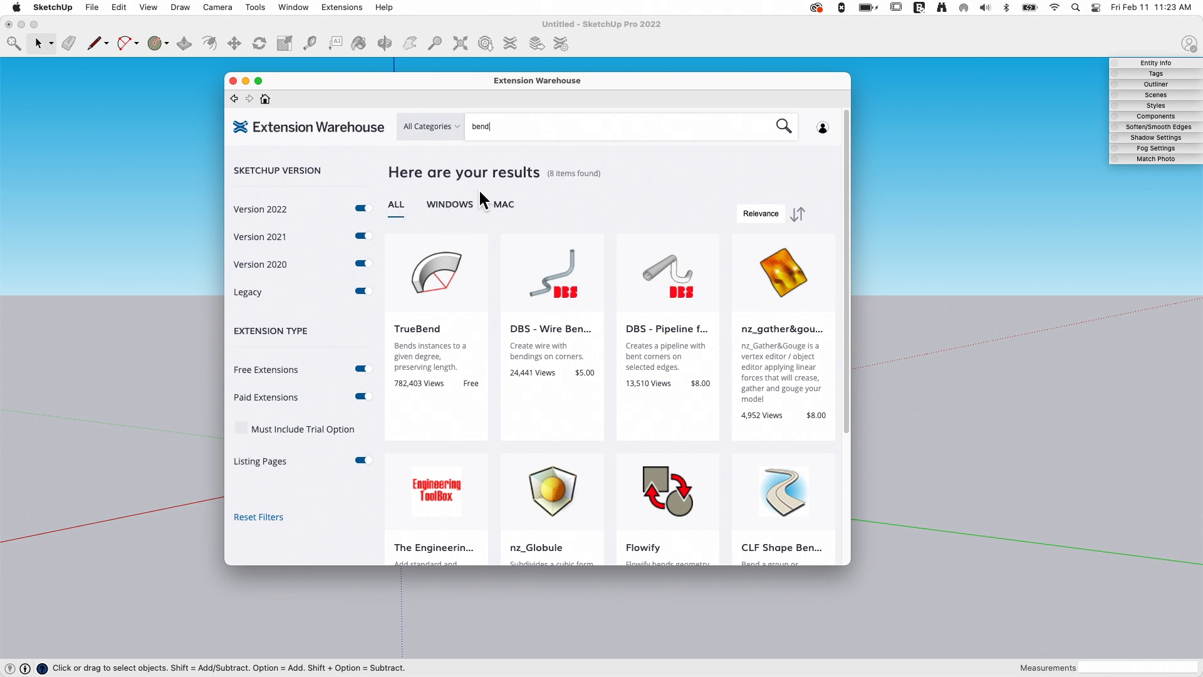
pyautogui.moveTo(504, 207)
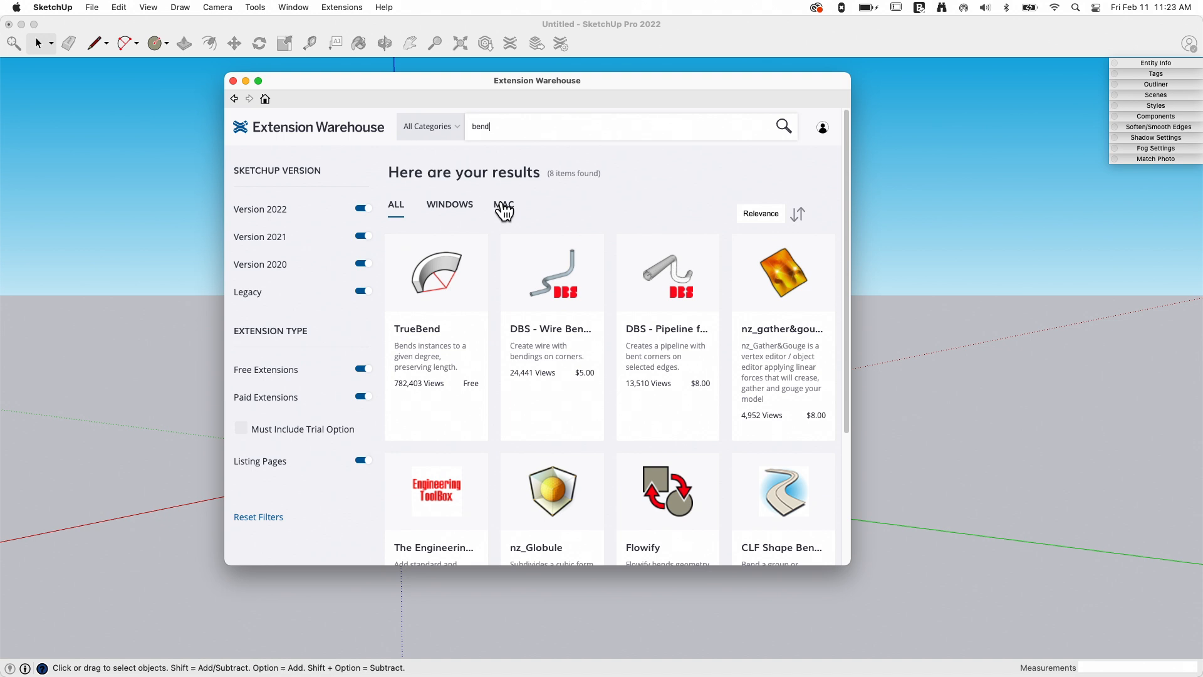
pyautogui.click(770, 213)
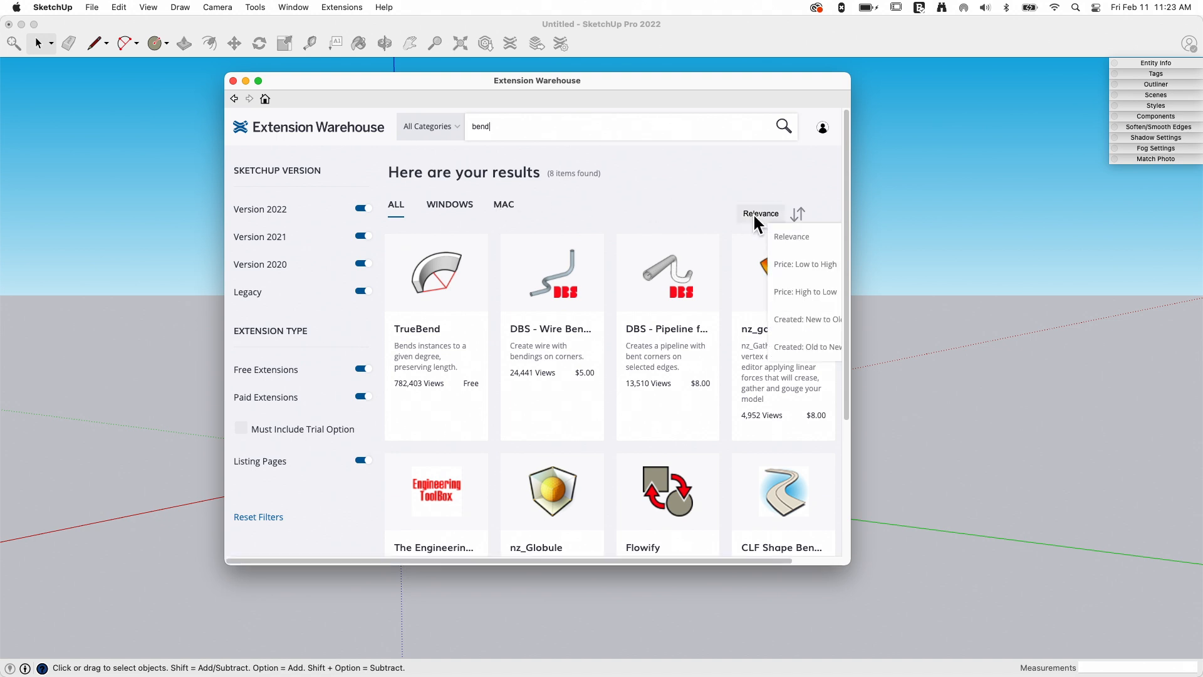
pyautogui.moveTo(788, 366)
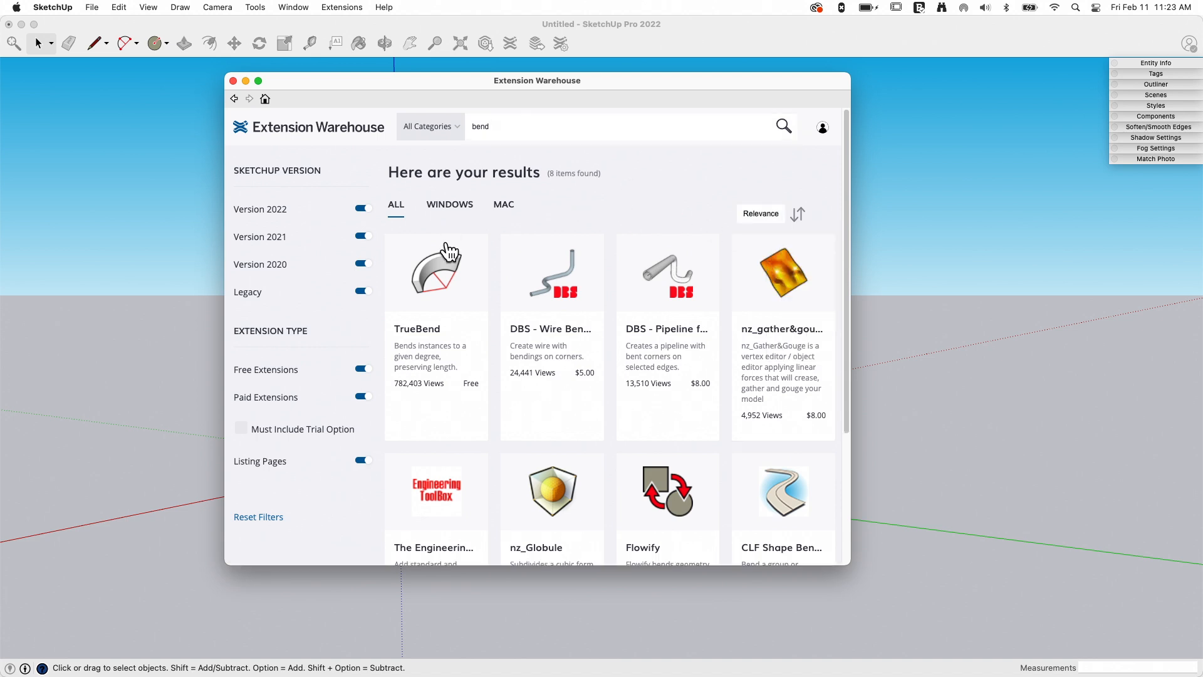
pyautogui.moveTo(438, 289)
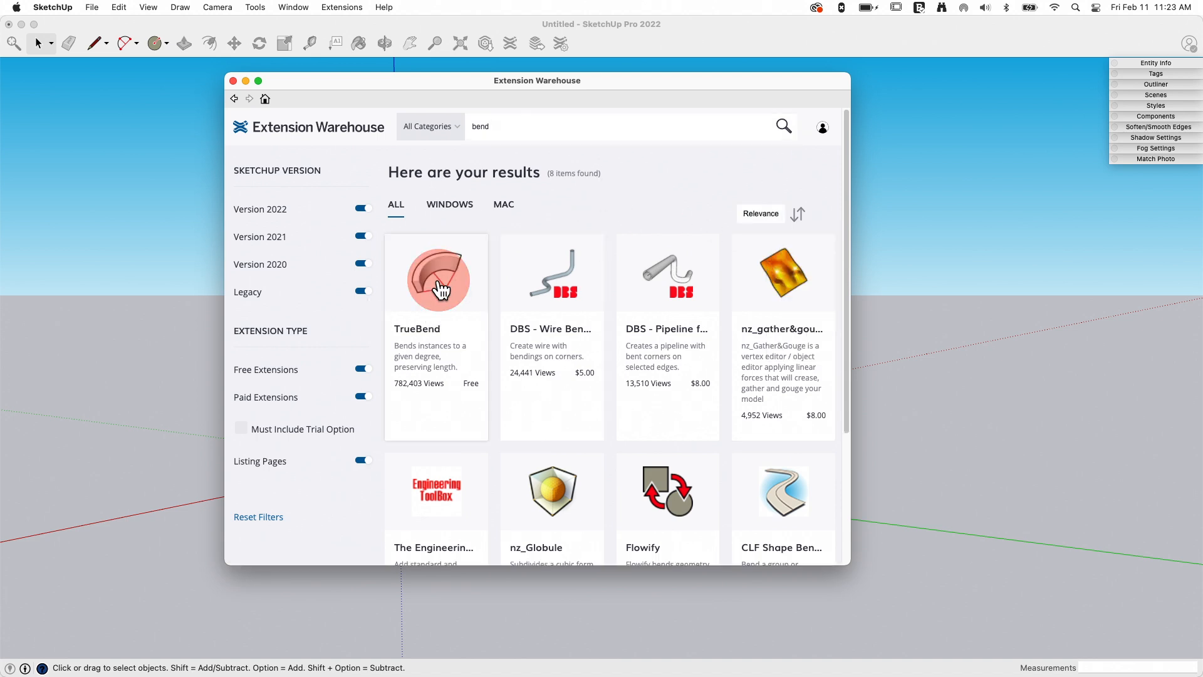
# Step: View the TrueBend extension page: free, version 1.2.0, SketchUp 2014–2022 compatible
pyautogui.click(435, 272)
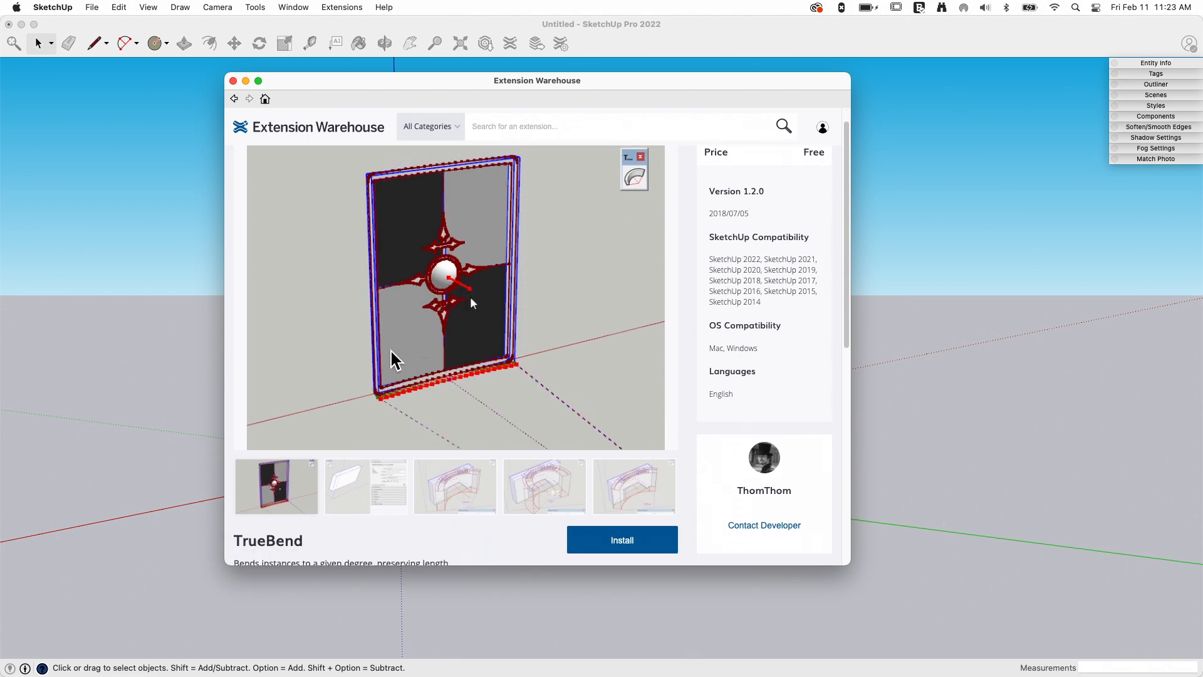
pyautogui.scroll(-3)
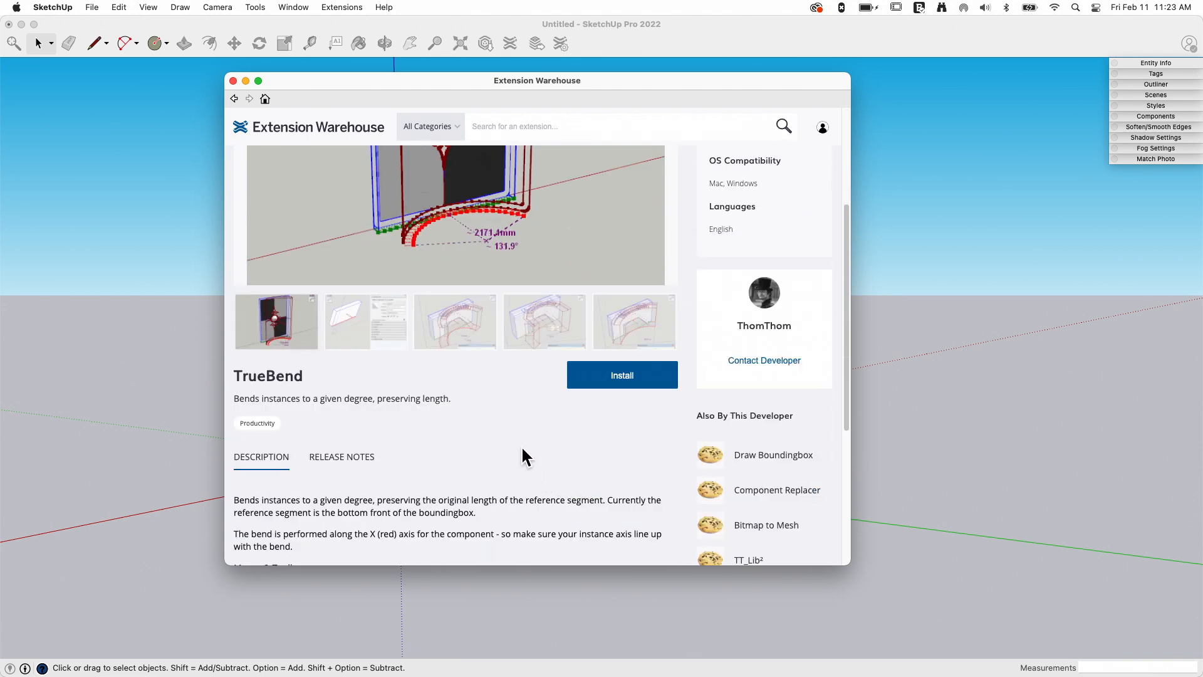
pyautogui.scroll(-3)
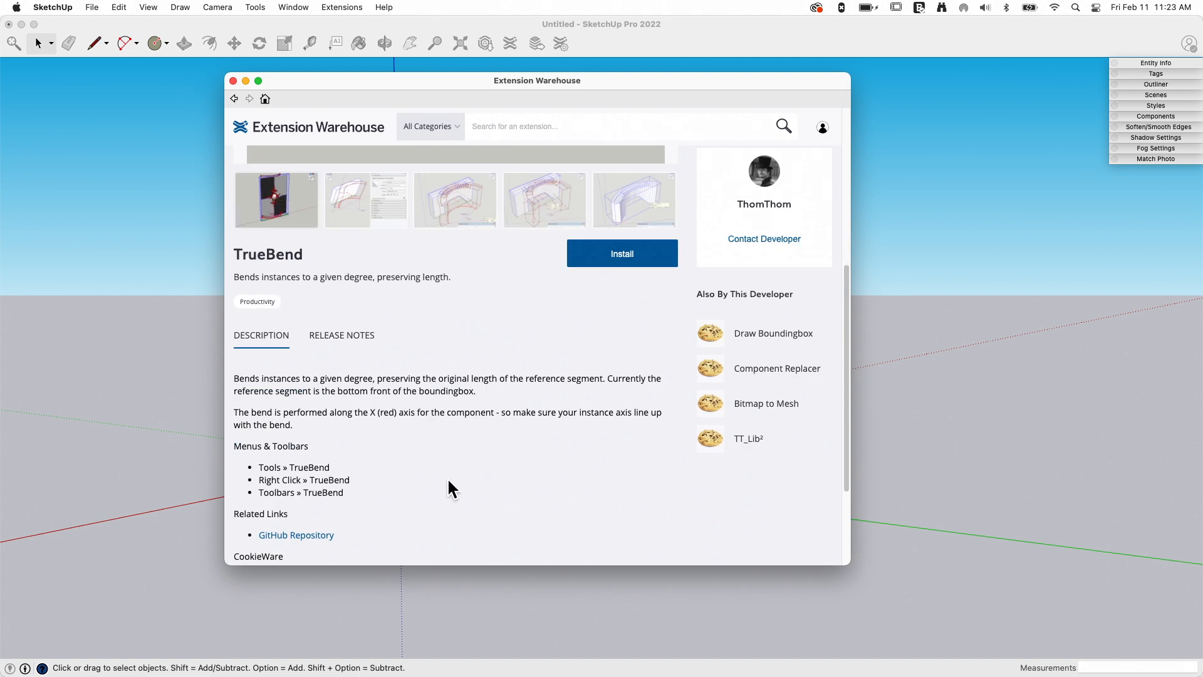
pyautogui.scroll(-3)
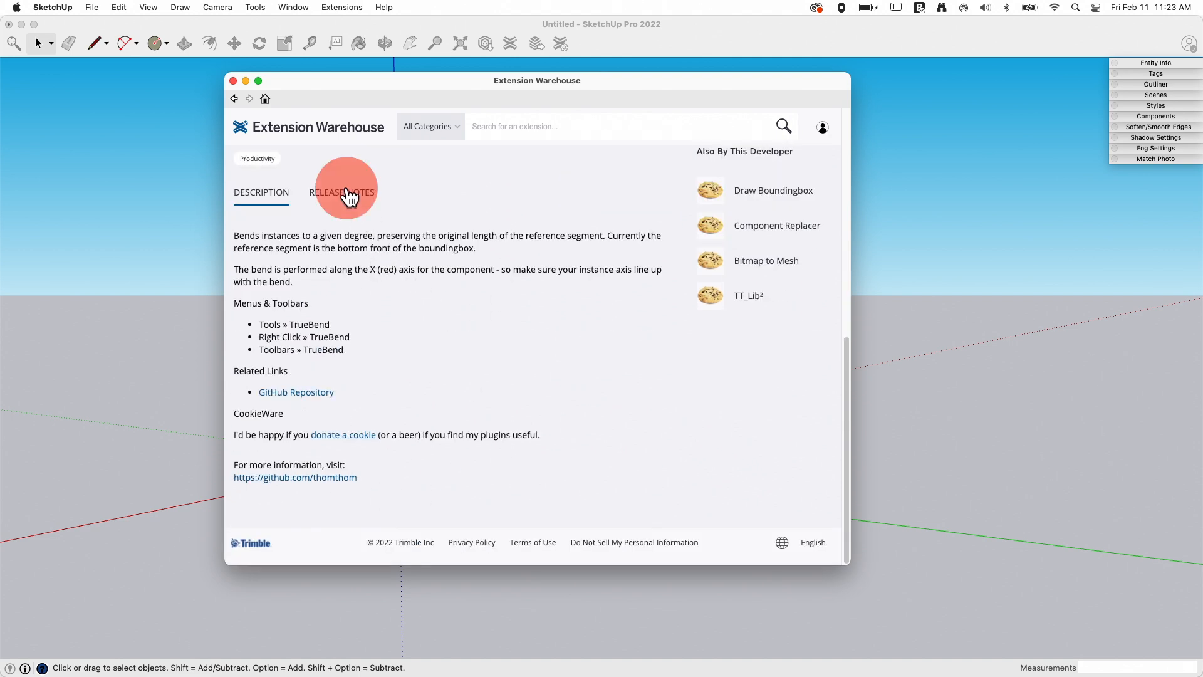
# Step: Read through TrueBend's release notes for version 1.2.0
pyautogui.click(340, 192)
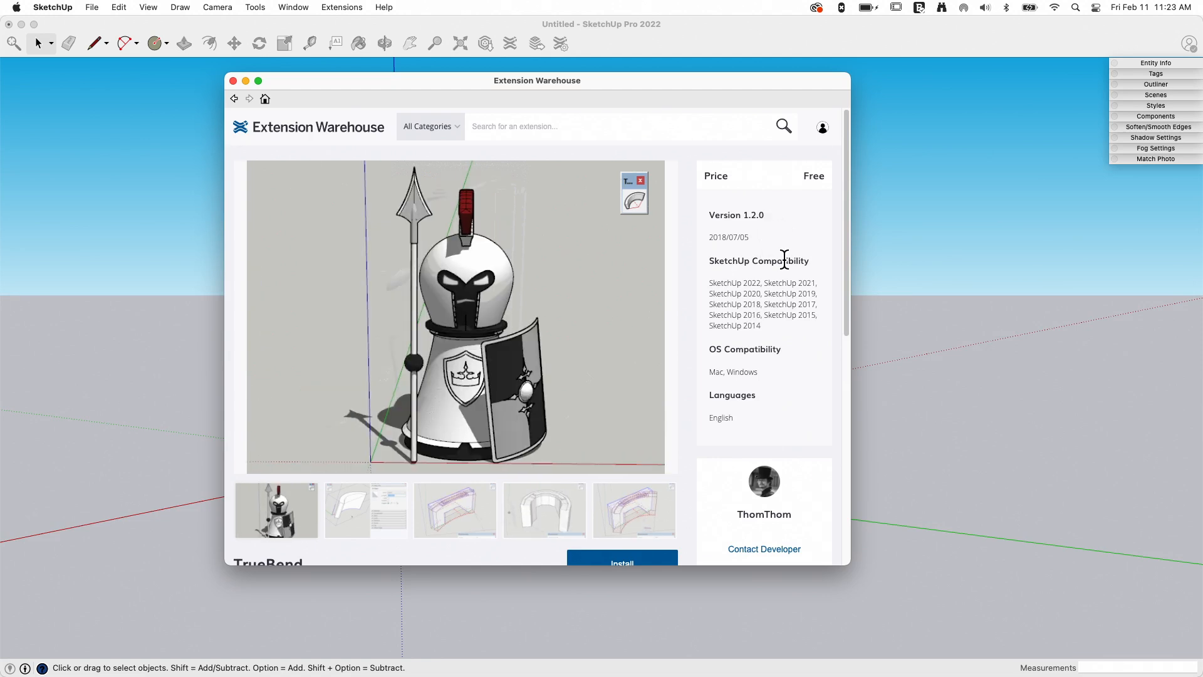
pyautogui.moveTo(609, 405)
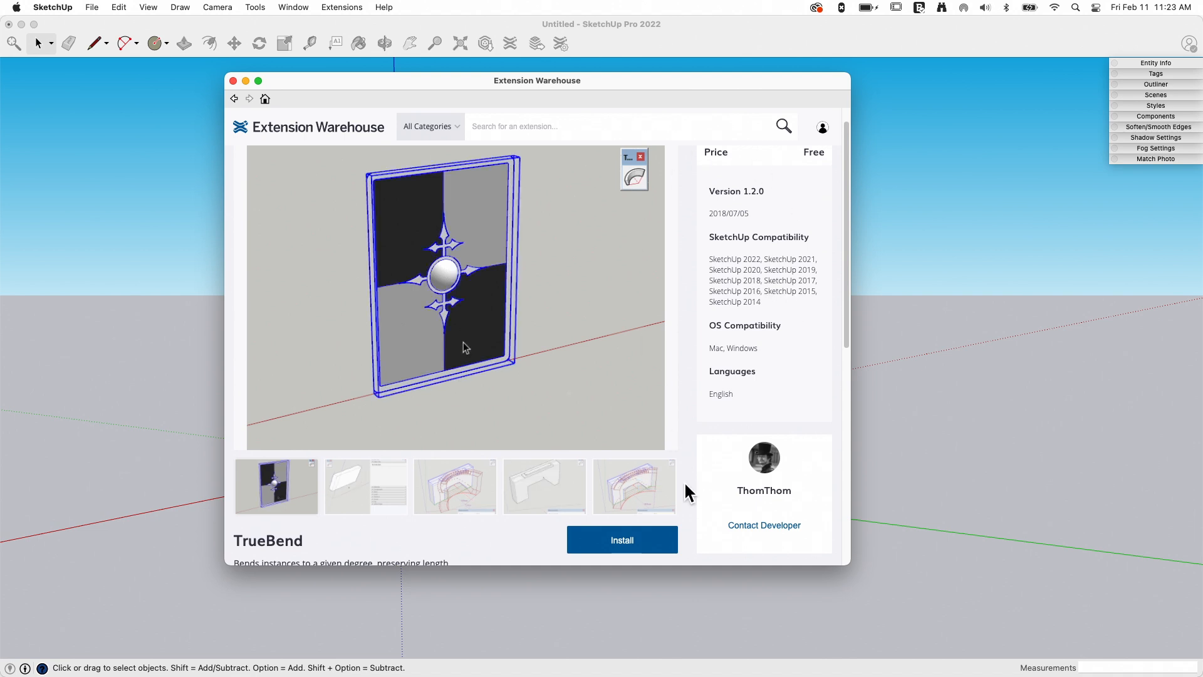
pyautogui.rightClick(460, 346)
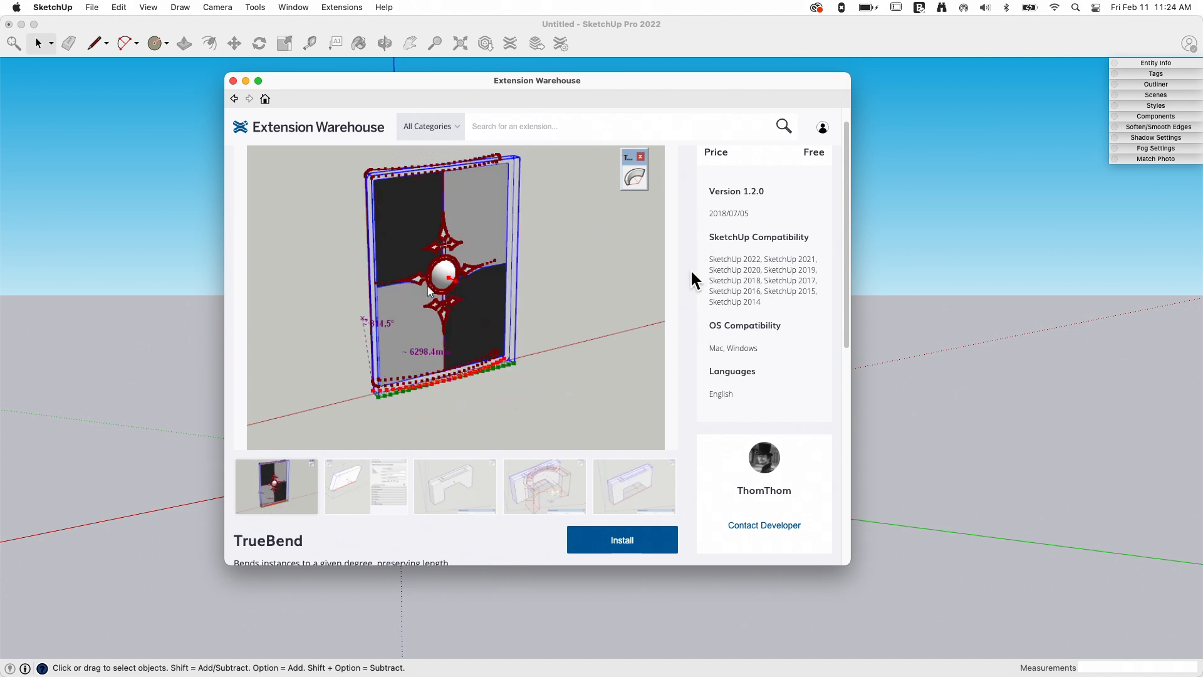
pyautogui.scroll(-3)
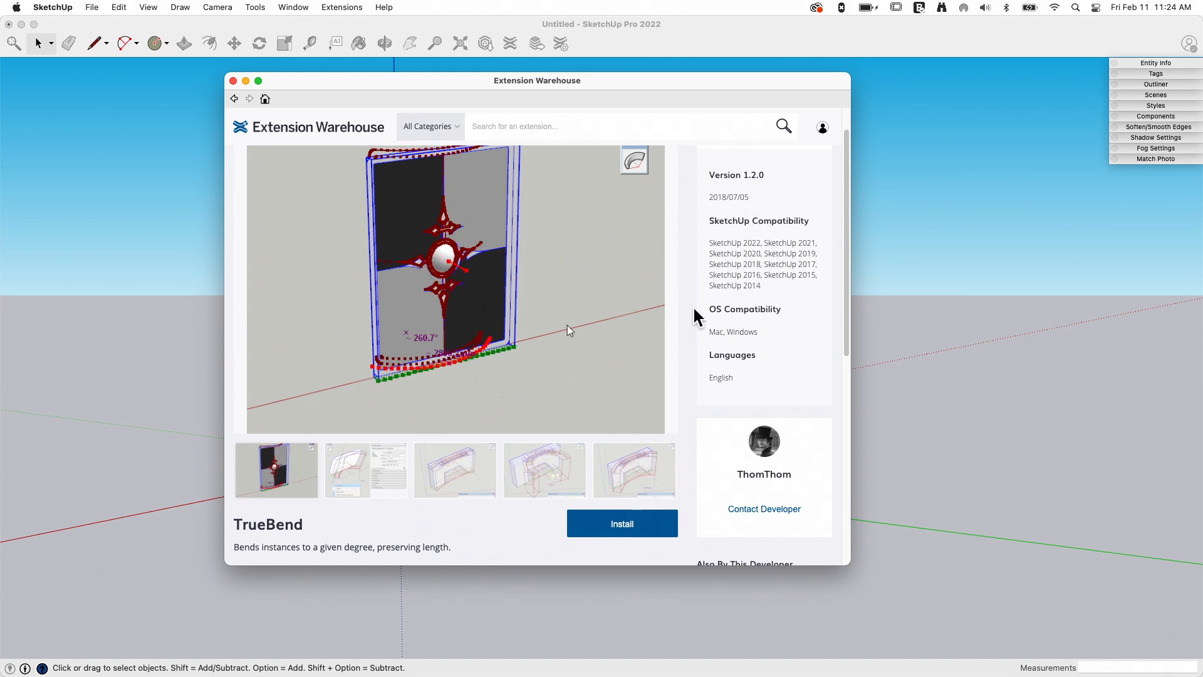
pyautogui.scroll(-3)
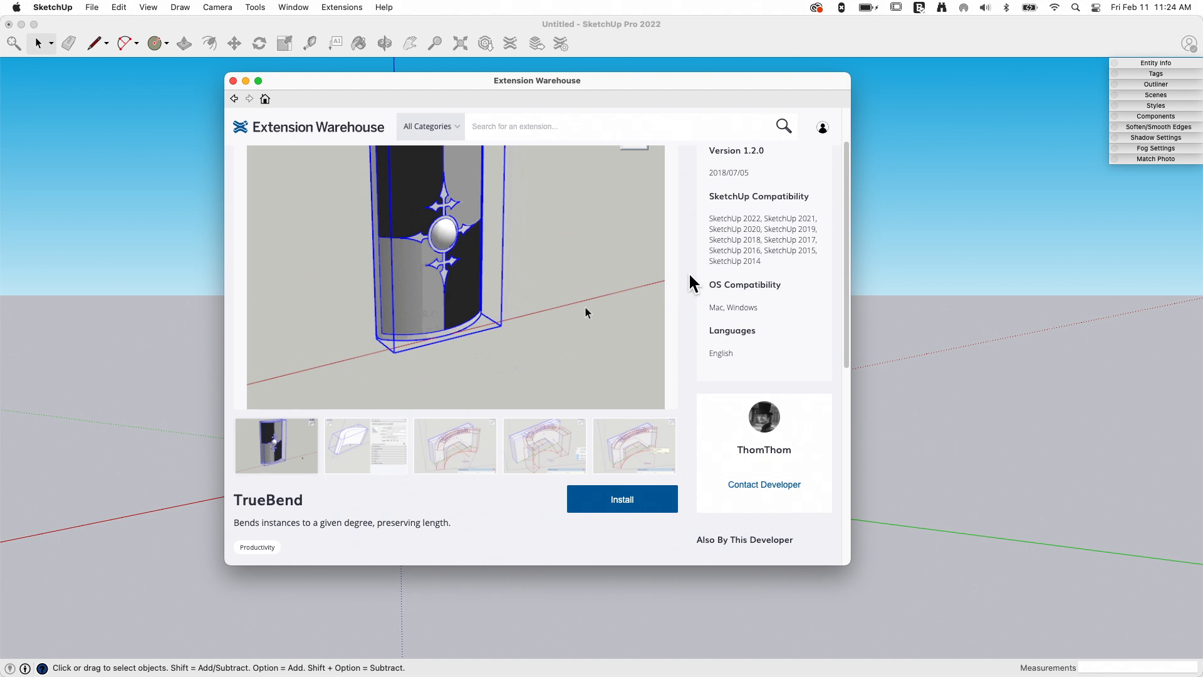
pyautogui.scroll(-3)
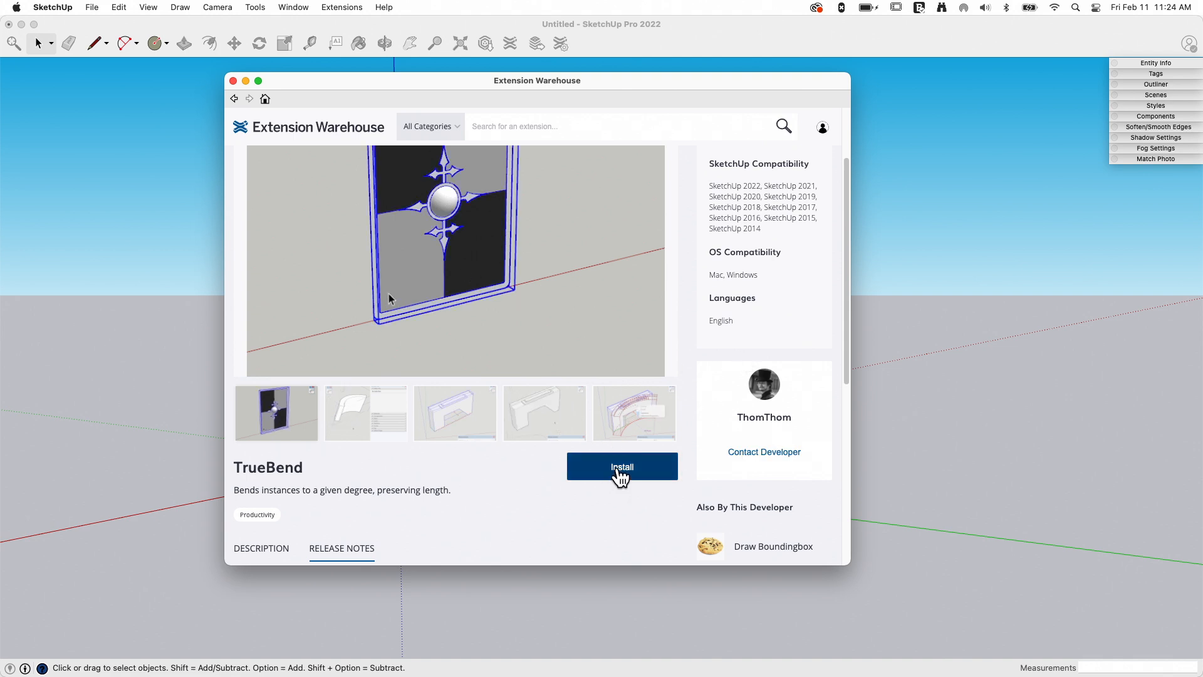
# Step: Install TrueBend, accepting the permission warning and acknowledging the success message
pyautogui.click(621, 466)
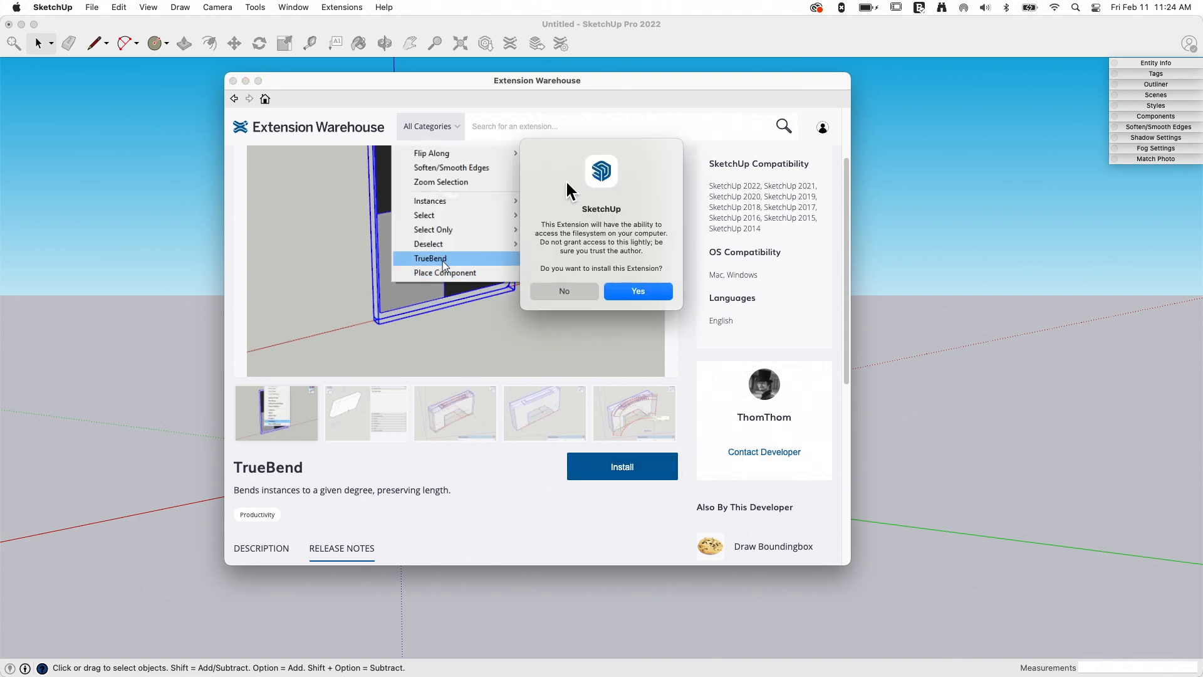
pyautogui.click(637, 291)
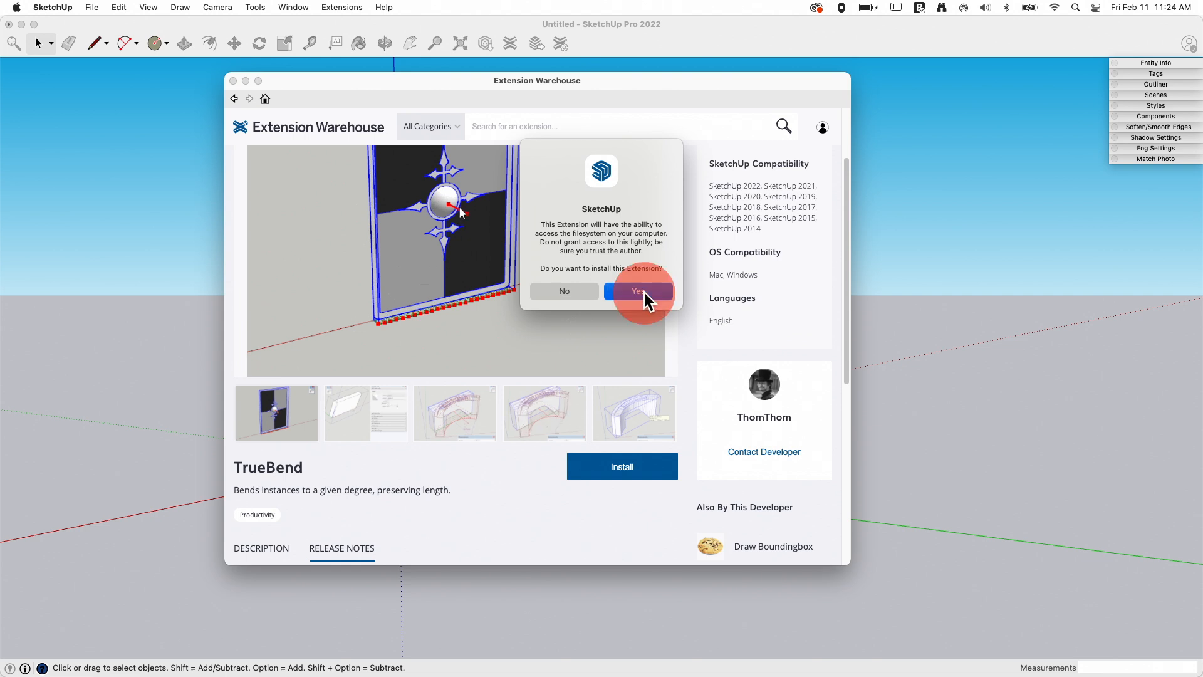
pyautogui.click(636, 292)
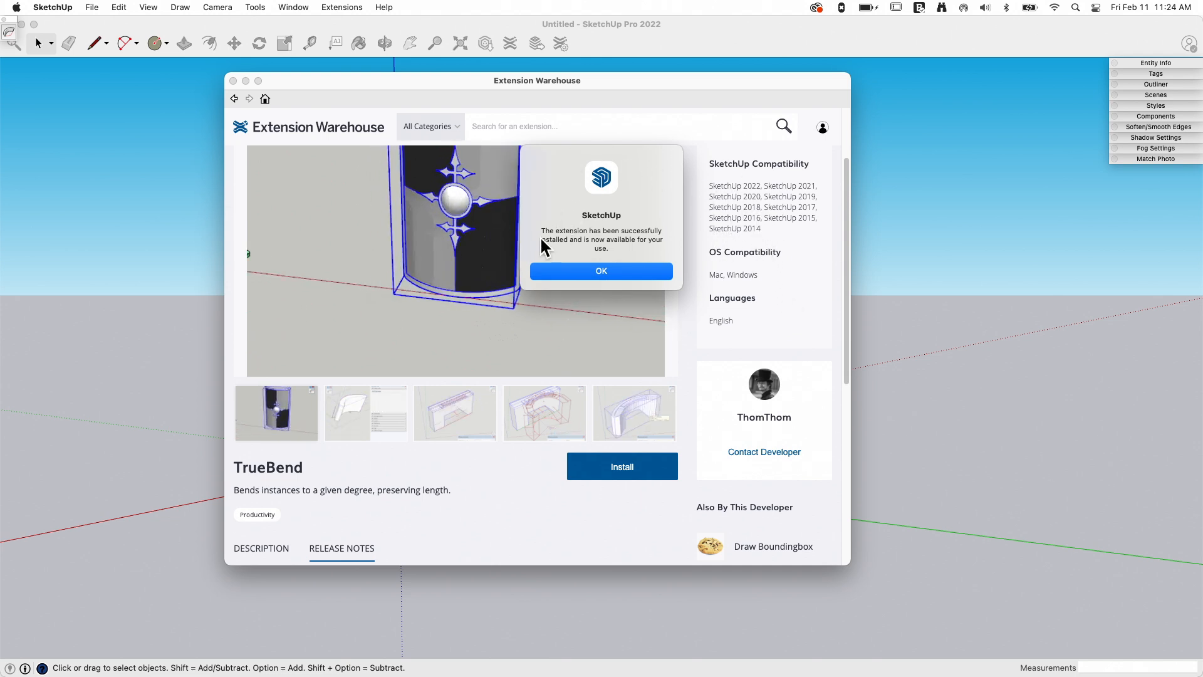
pyautogui.click(600, 271)
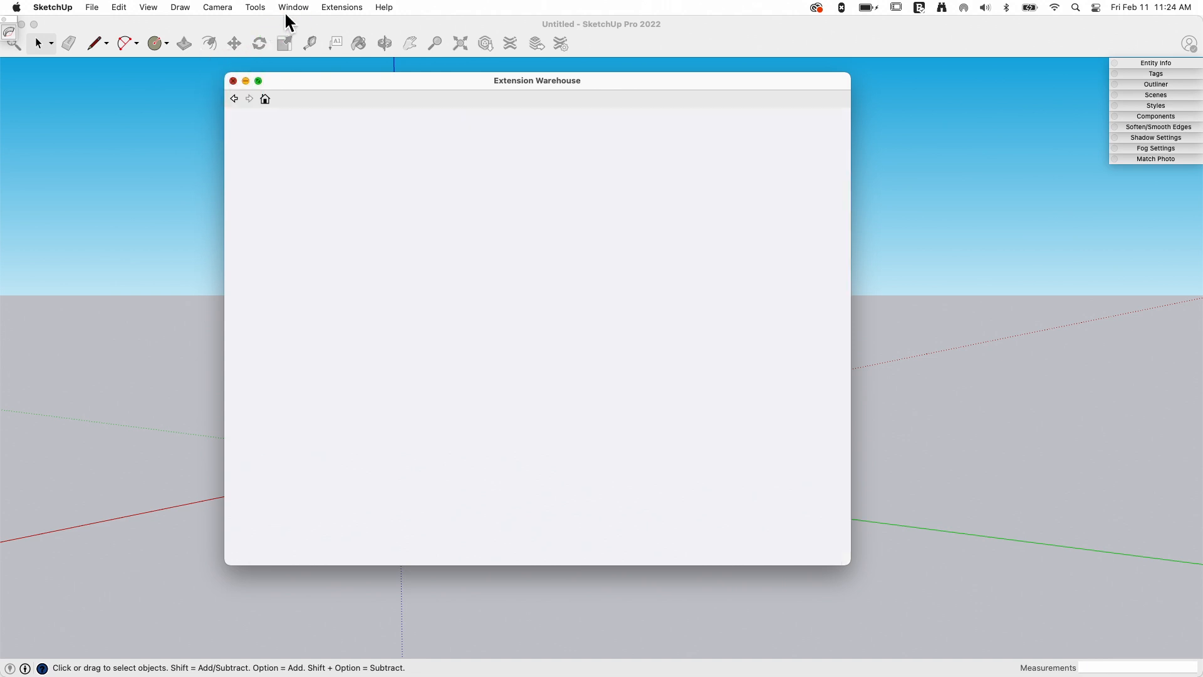
# Step: Confirm TrueBend appears as the last entry in the Tools menu after checking Extensions
pyautogui.click(341, 8)
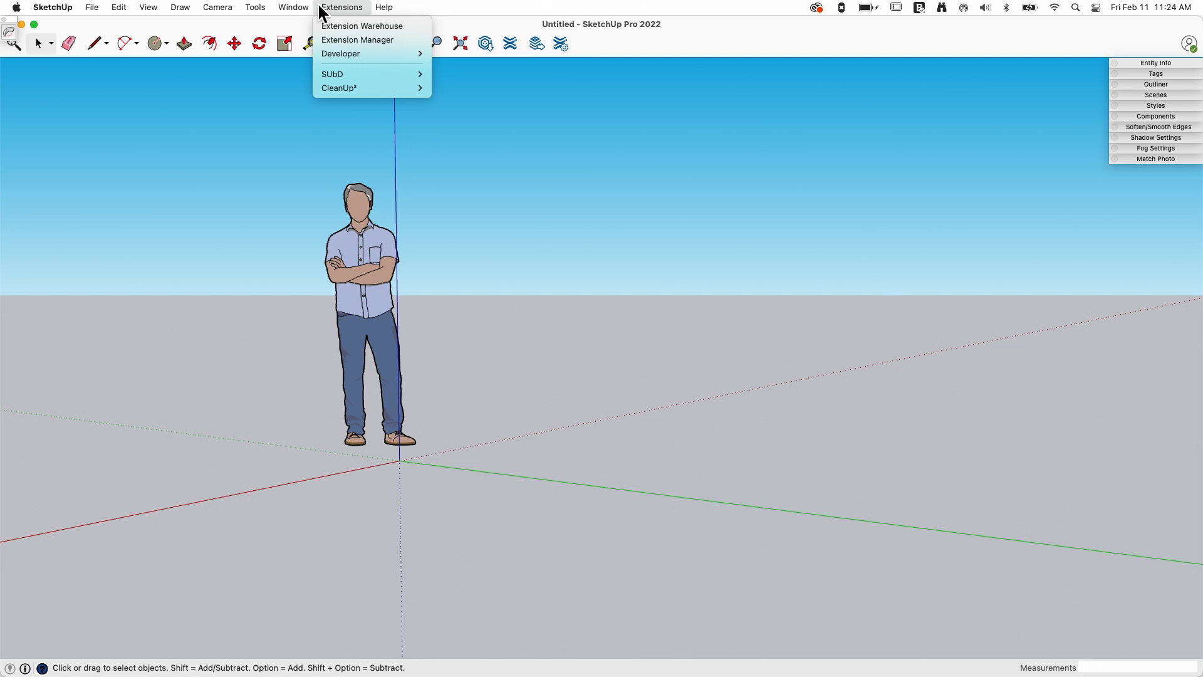
pyautogui.click(254, 7)
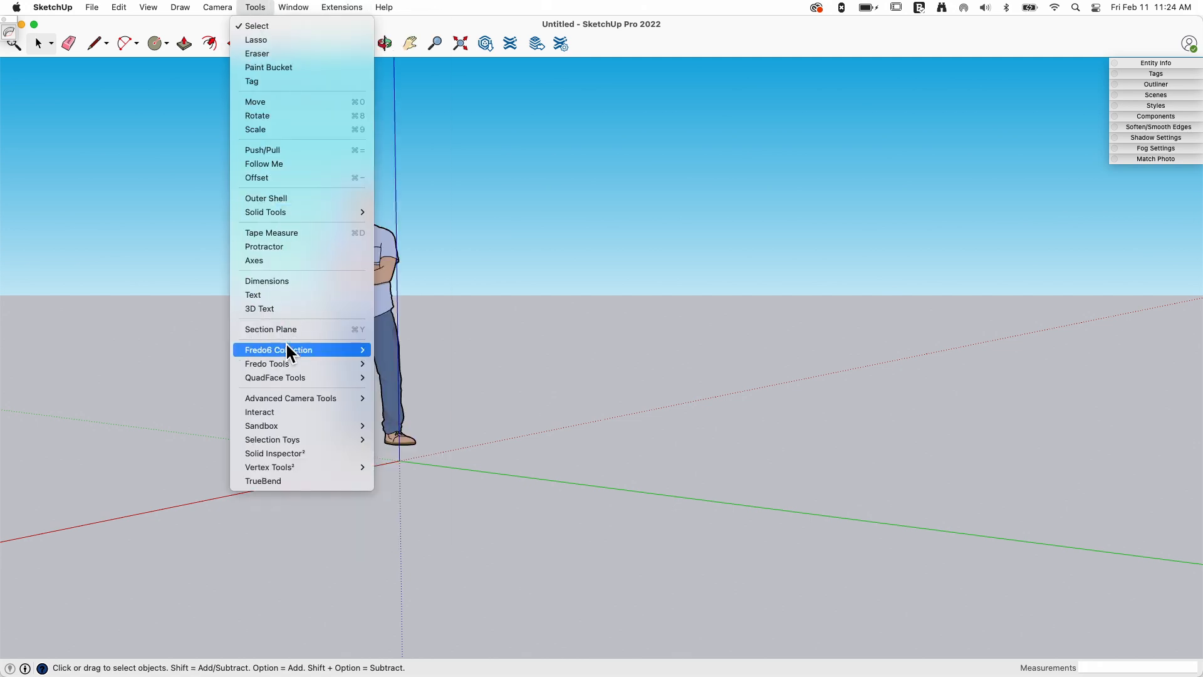
pyautogui.moveTo(250, 487)
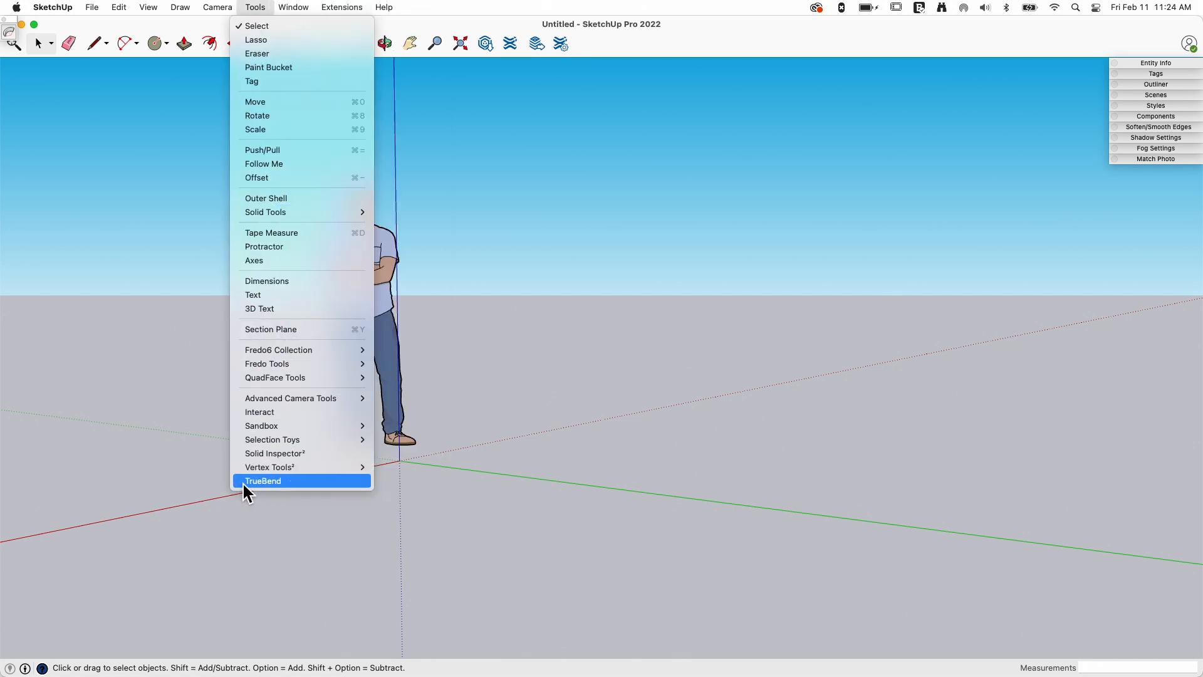